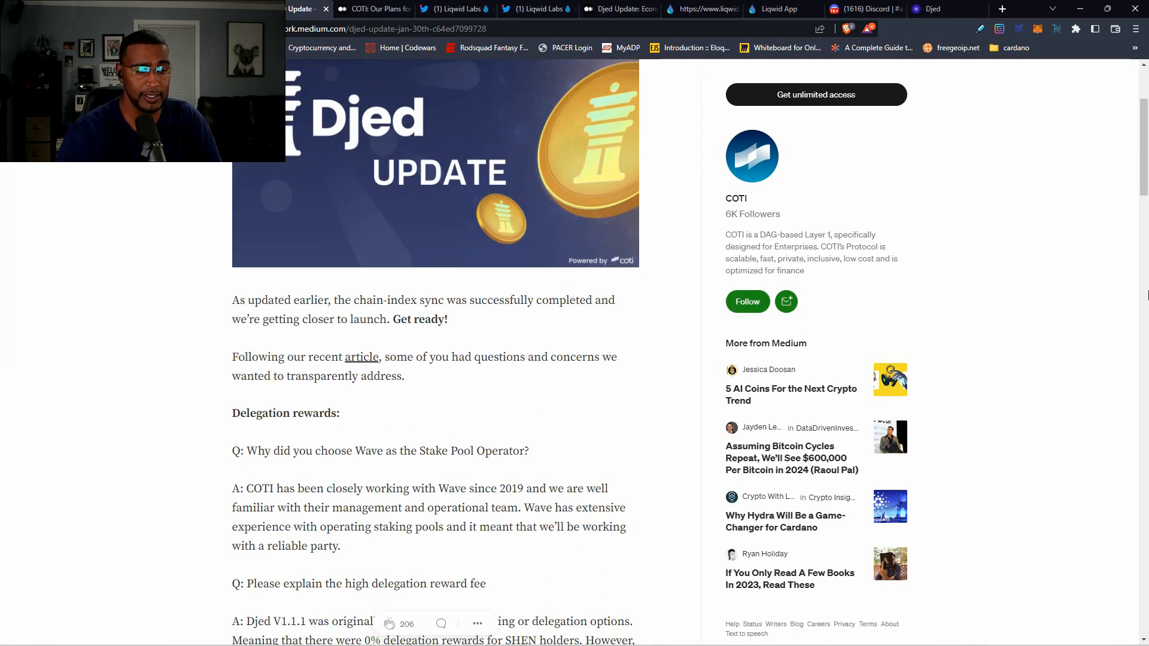
# - Scroll through the delegation Q&A and operational fee examples down to the 'Stay COTI!' channel links
pyautogui.scroll(-3)
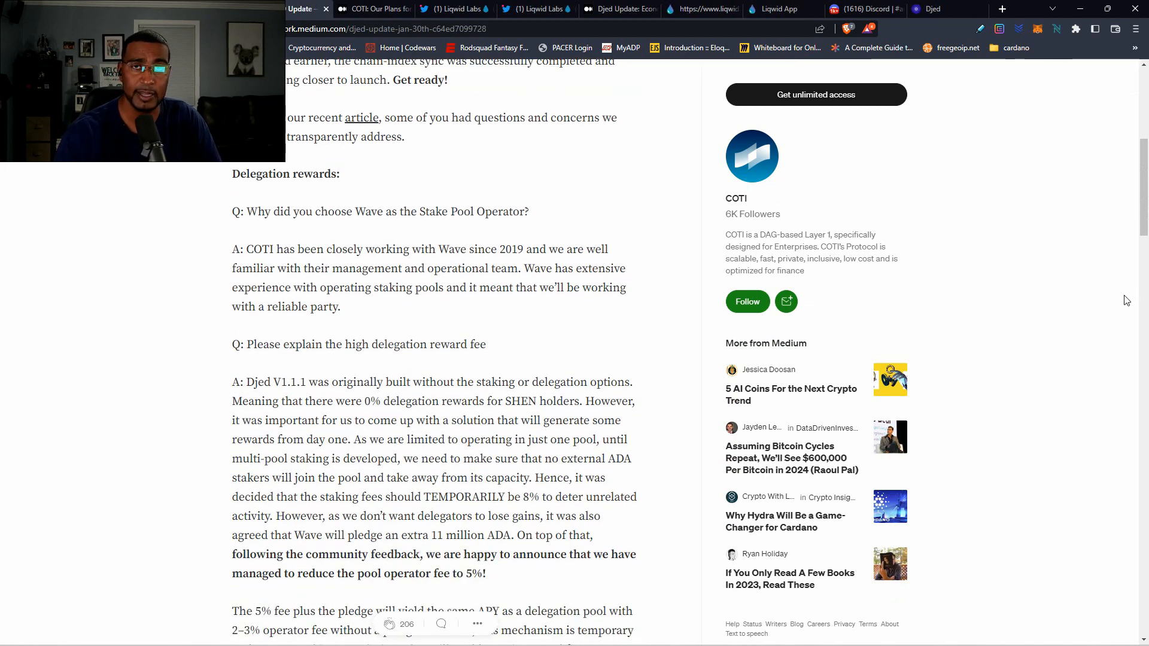
pyautogui.scroll(-3)
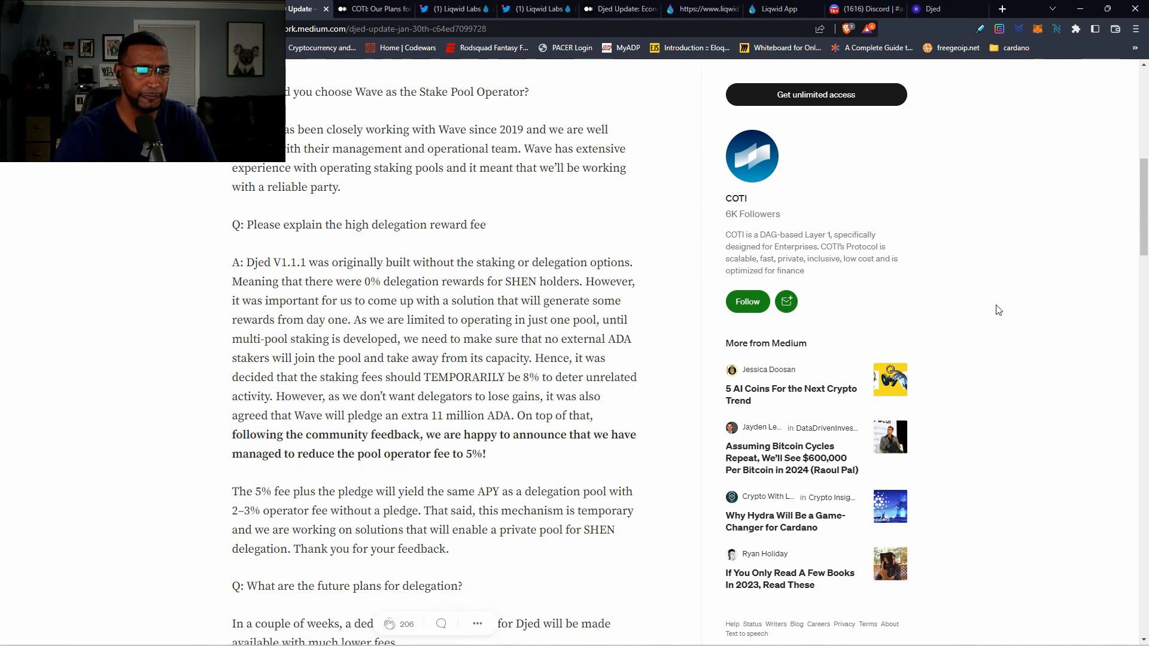
pyautogui.scroll(-3)
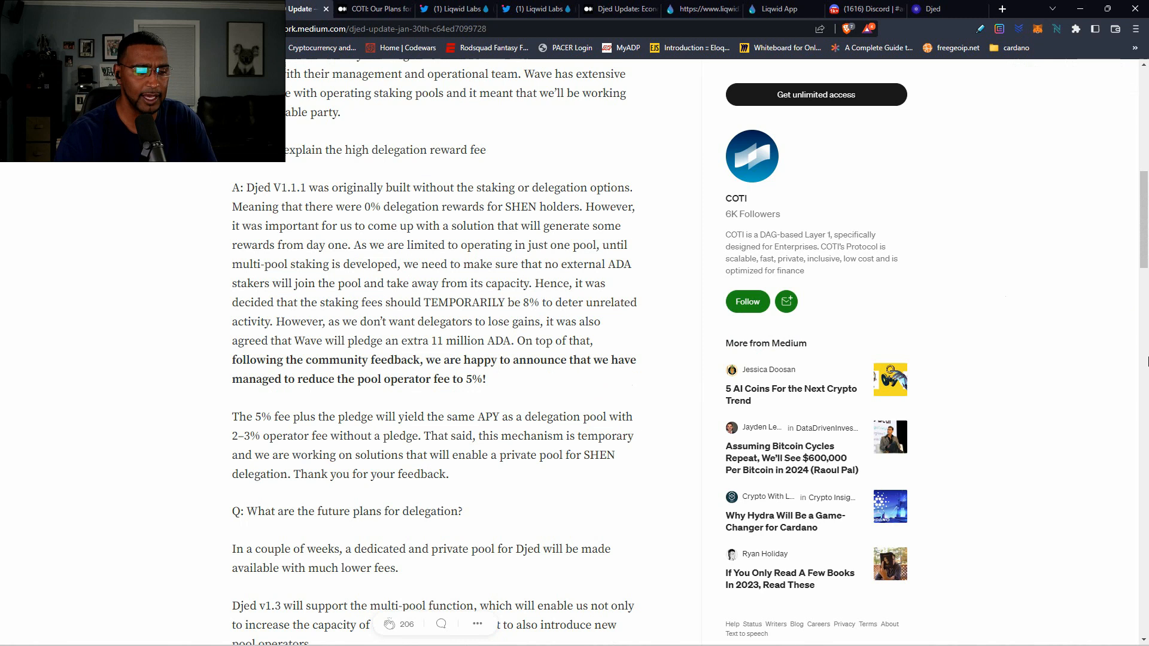
pyautogui.scroll(-3)
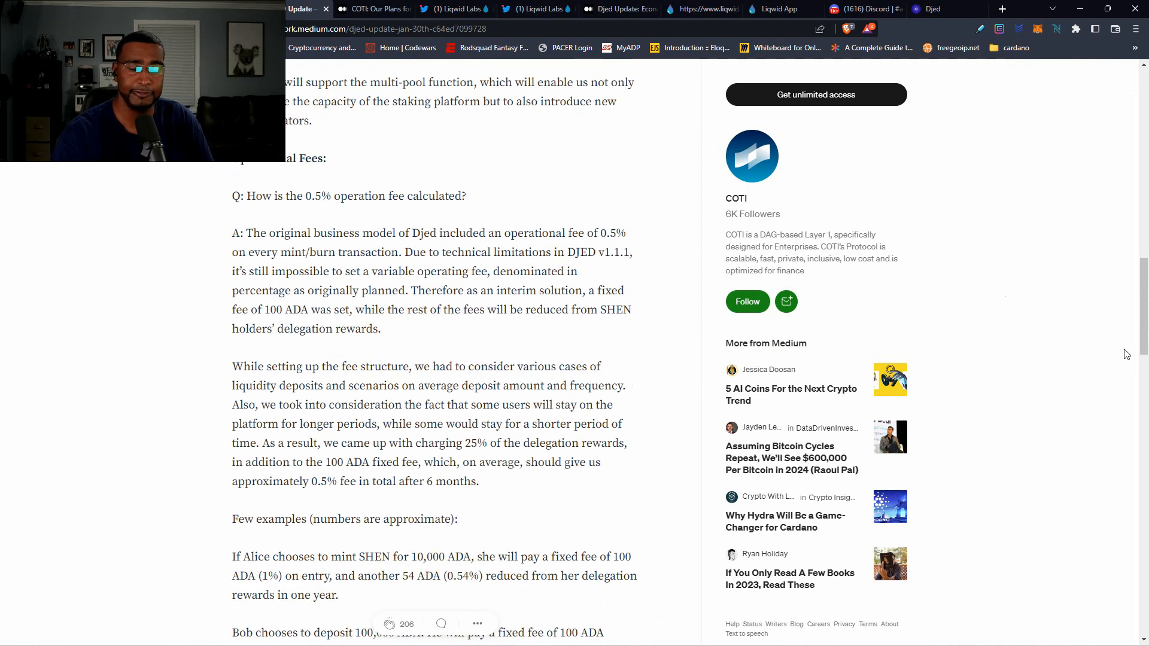
pyautogui.scroll(-3)
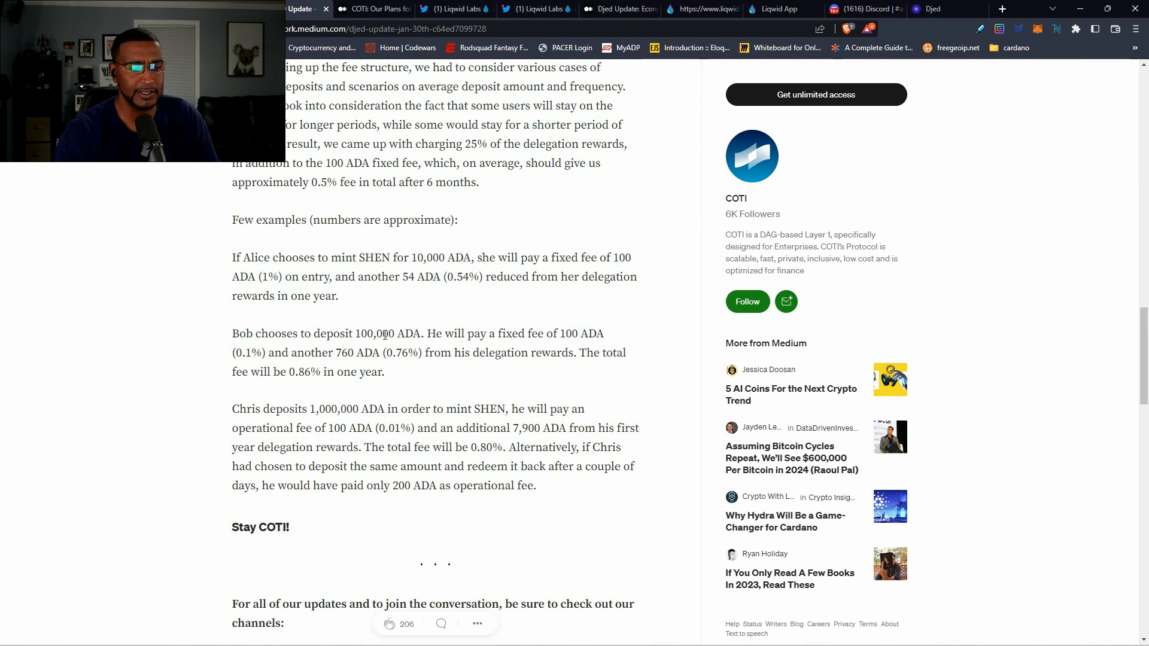
pyautogui.moveTo(583, 347)
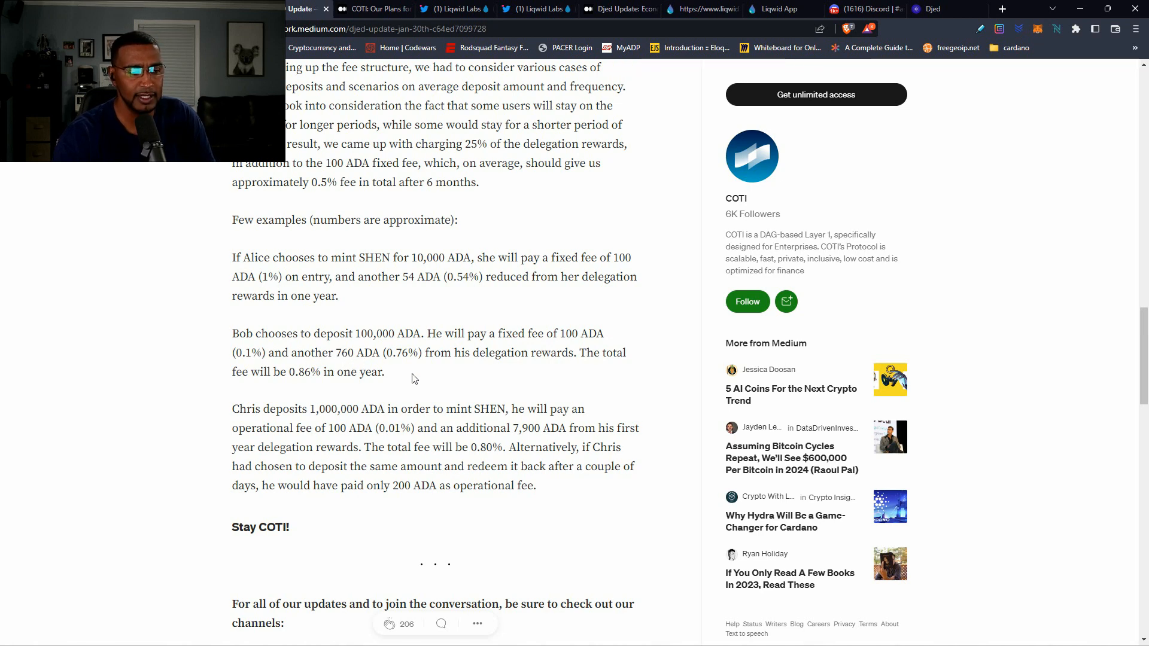
pyautogui.moveTo(488, 370)
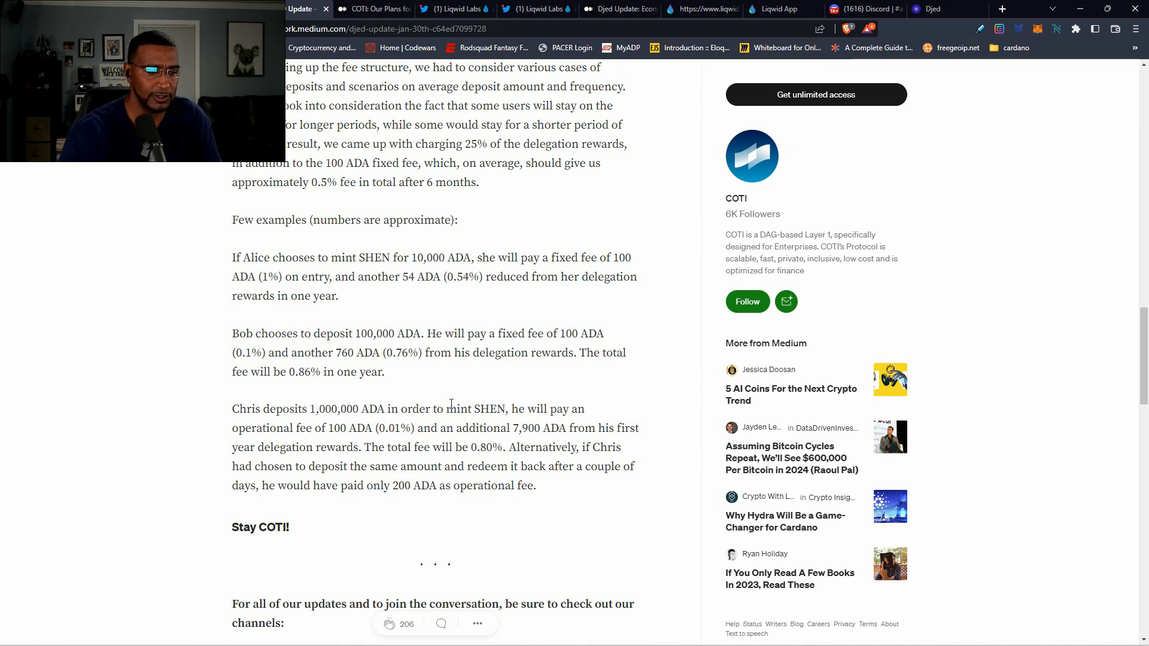
pyautogui.scroll(-3)
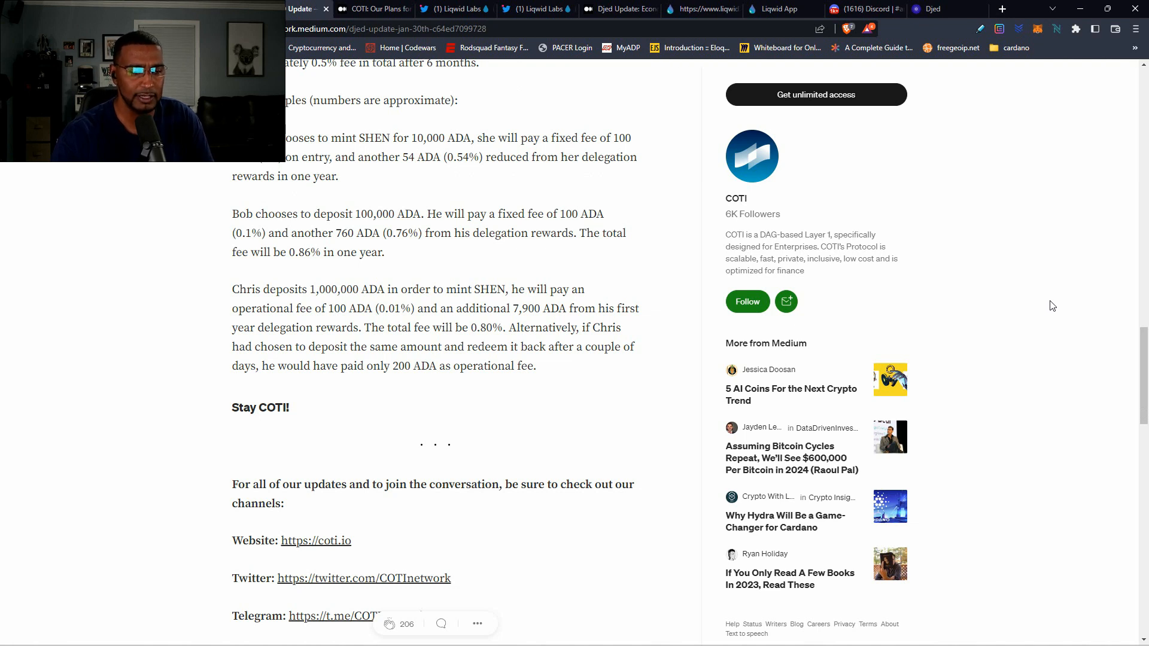
pyautogui.moveTo(1062, 303)
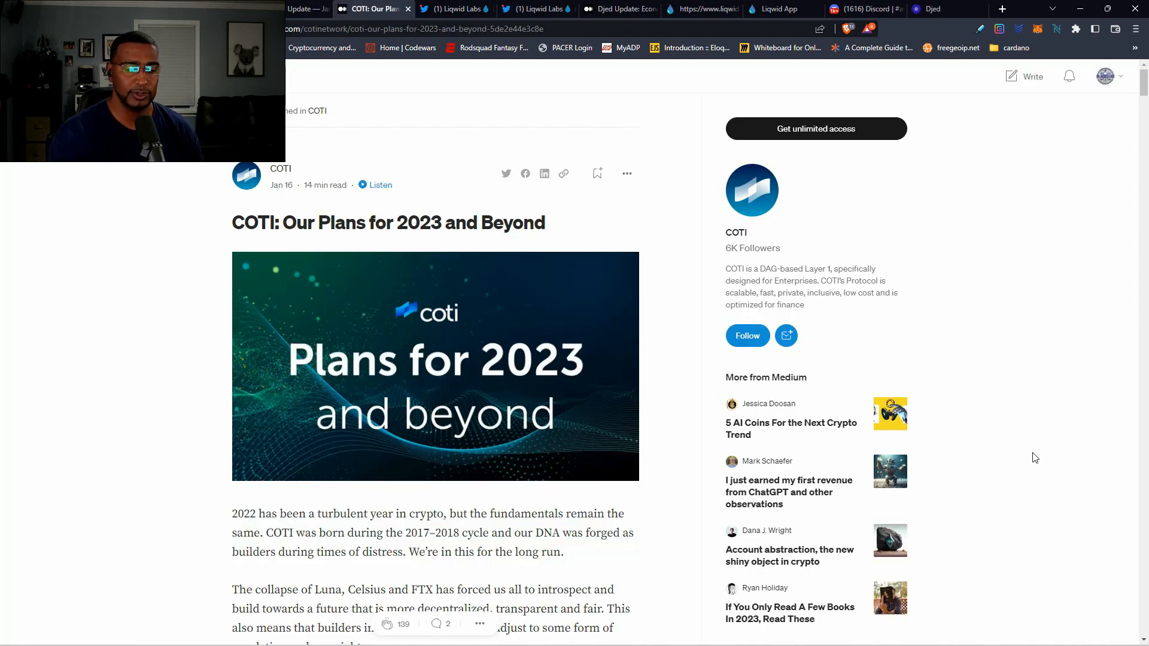
pyautogui.scroll(-3)
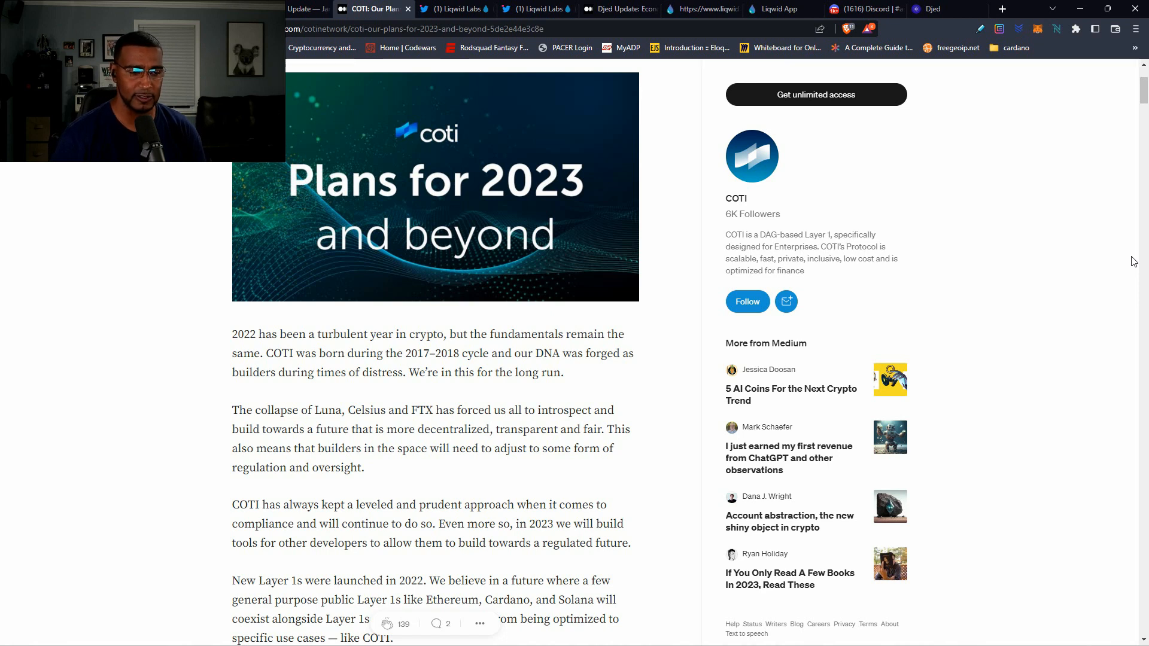
pyautogui.moveTo(702, 377)
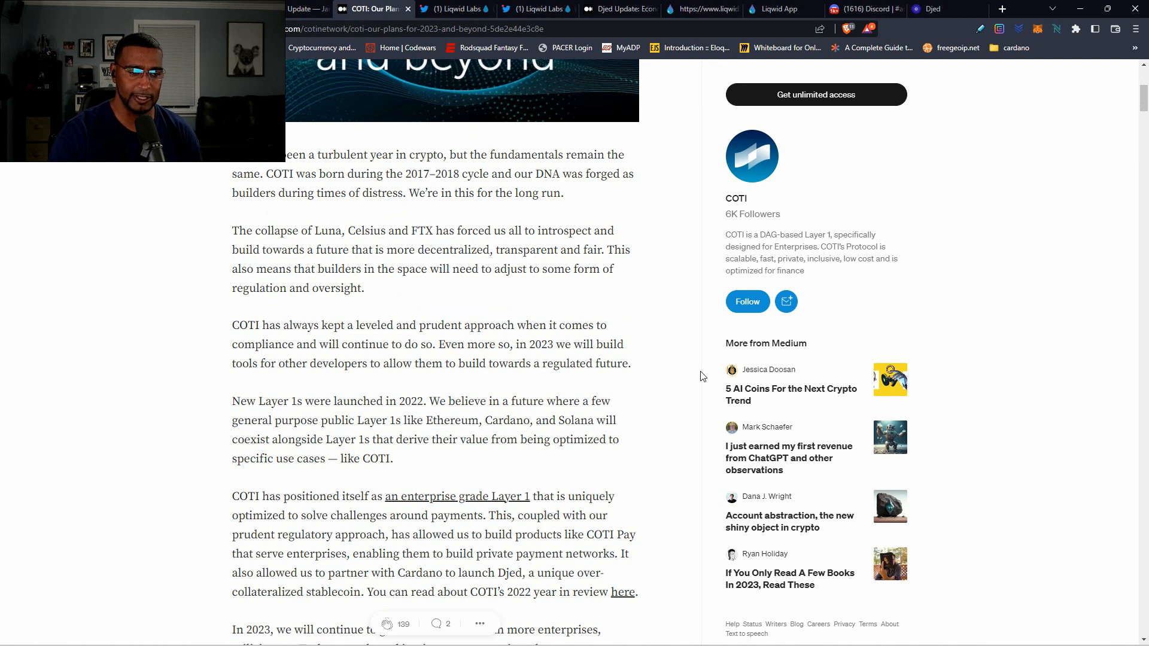
pyautogui.scroll(-3)
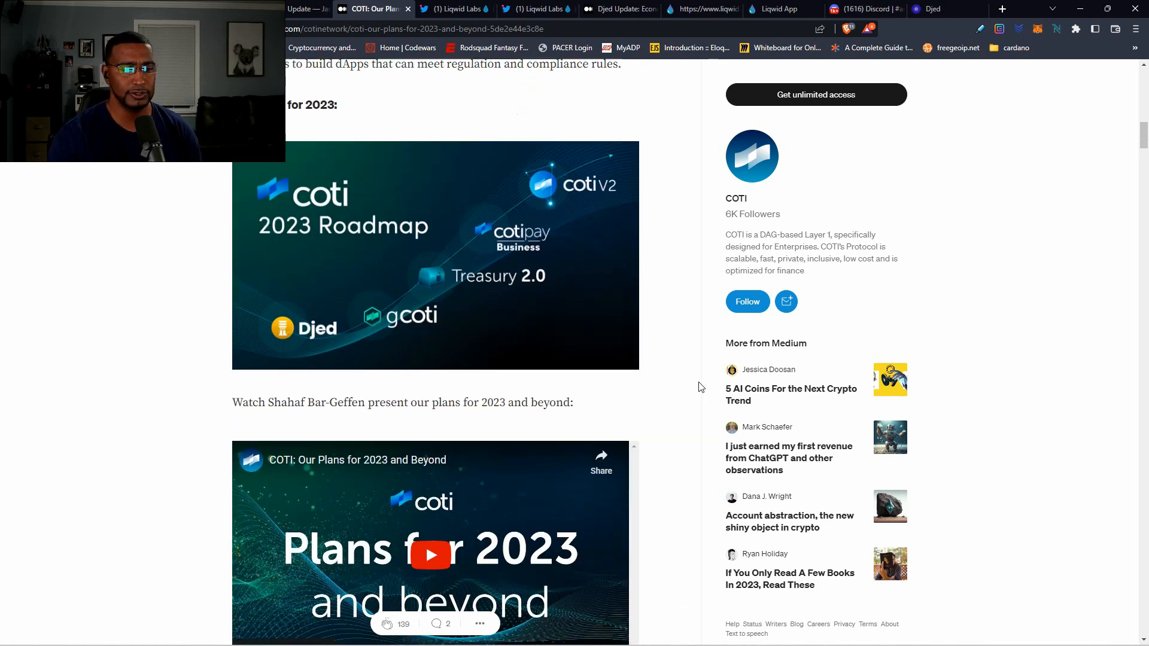
pyautogui.scroll(-3)
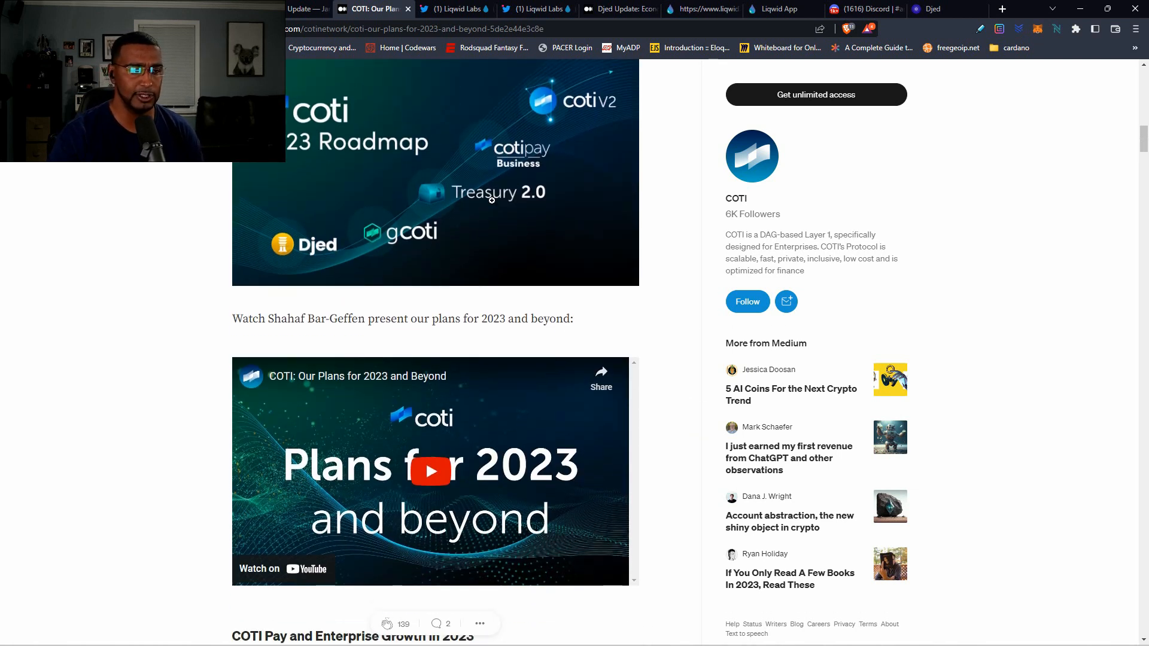
pyautogui.scroll(-3)
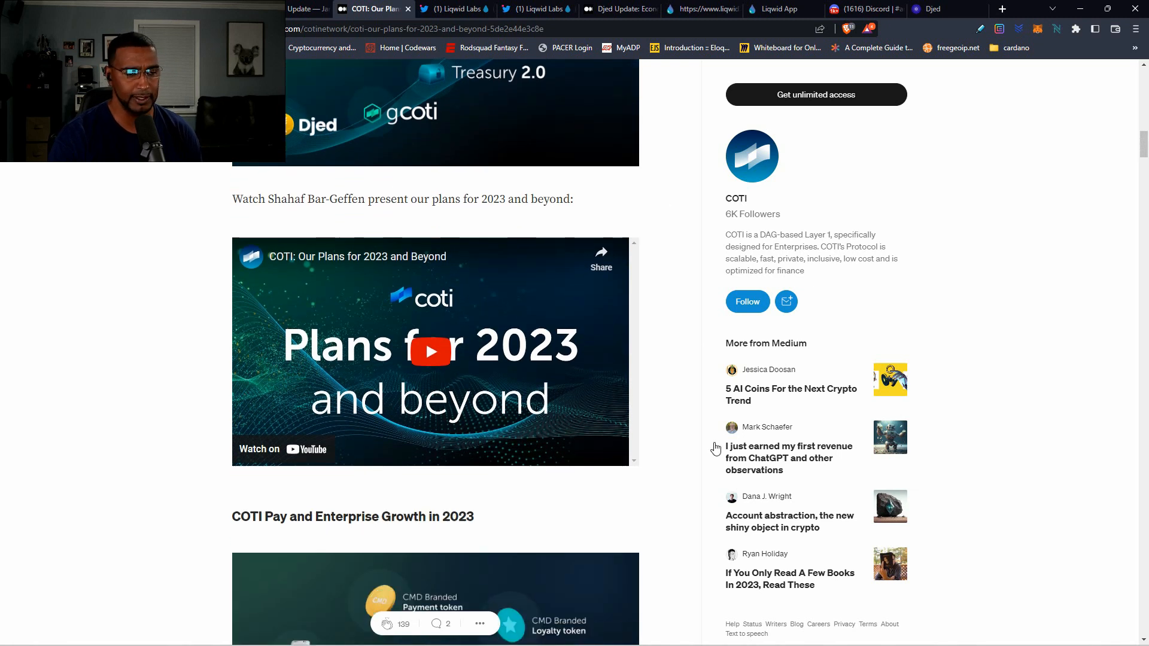
pyautogui.scroll(-3)
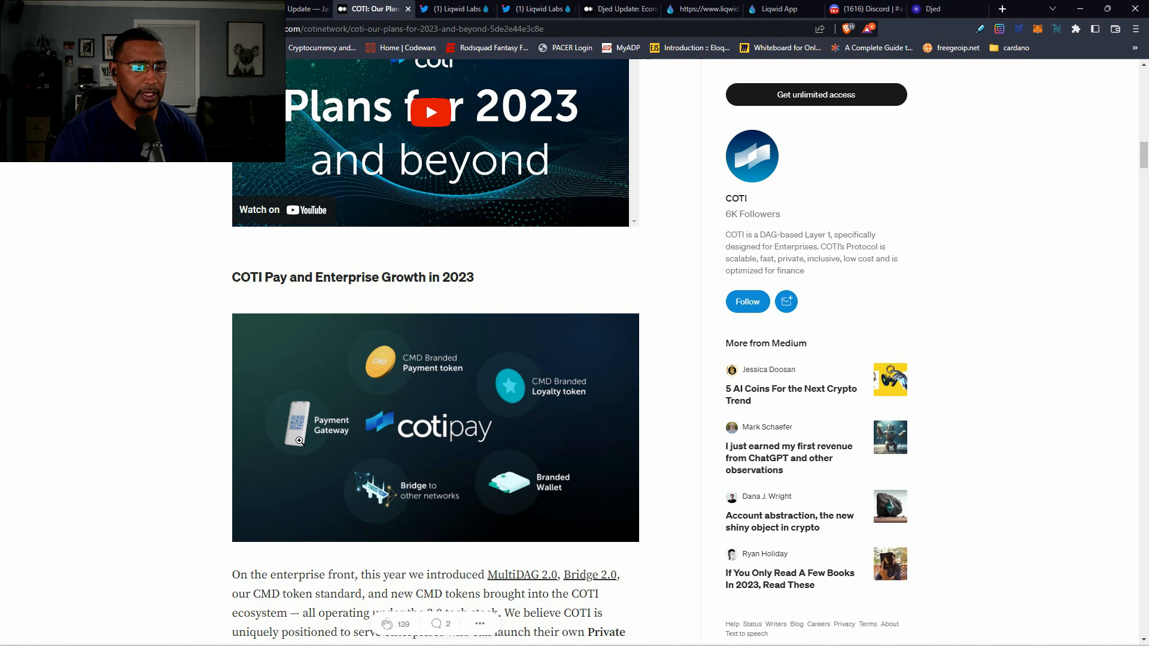
pyautogui.moveTo(445, 501)
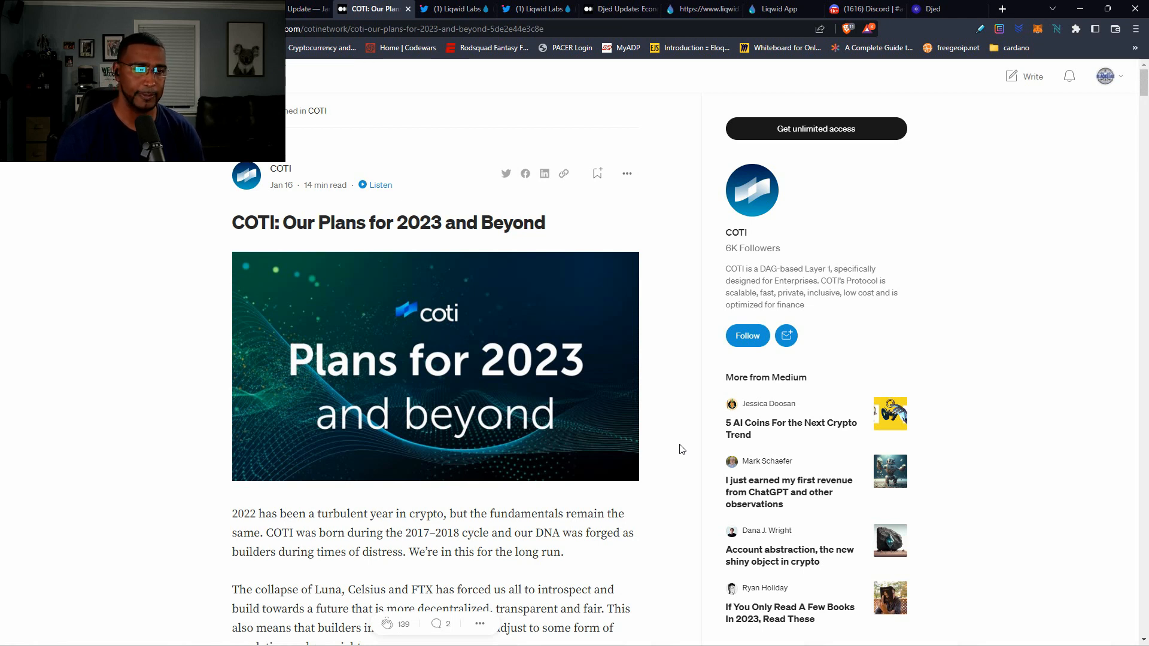
# - View Liqwid Labs' Preview Testnet ADA market tweet, then move to the Liqwid Finance website
pyautogui.click(455, 8)
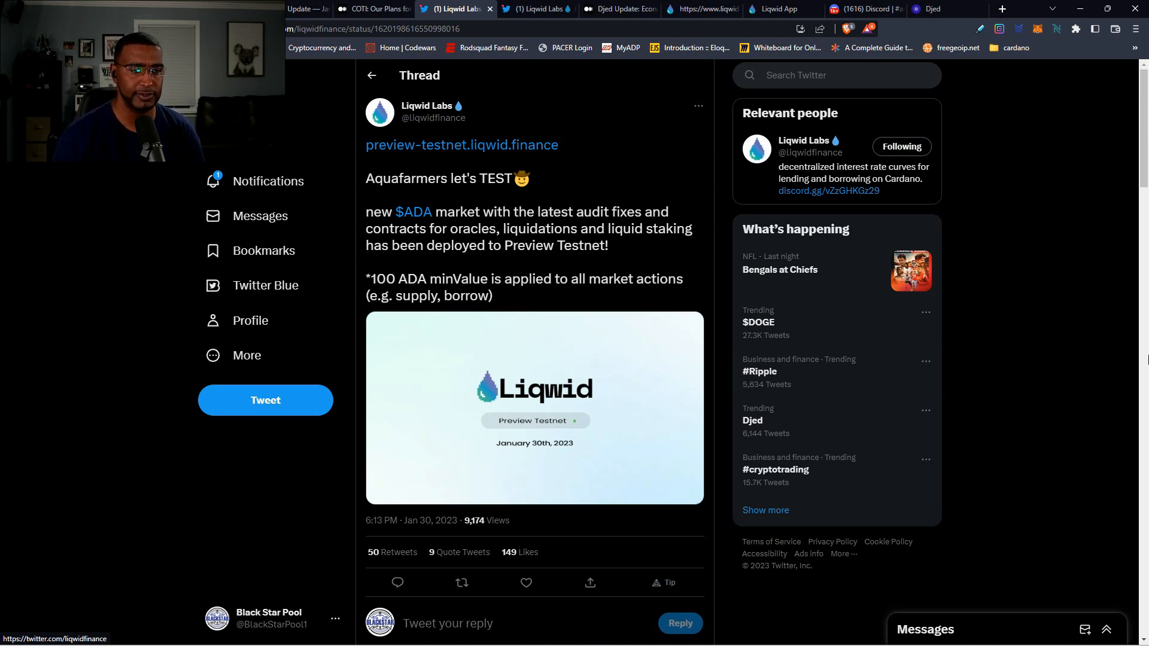
pyautogui.click(701, 8)
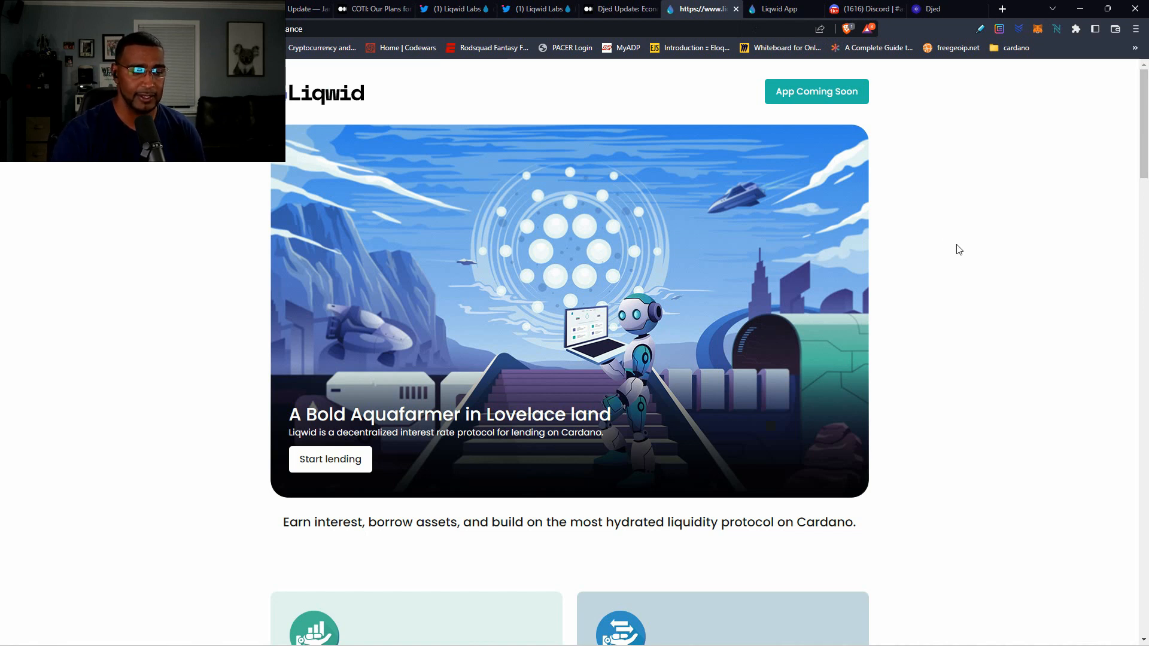
# - Scroll the Liqwid homepage to its footer, then switch to the Liqwid testnet app dashboard
pyautogui.scroll(-3)
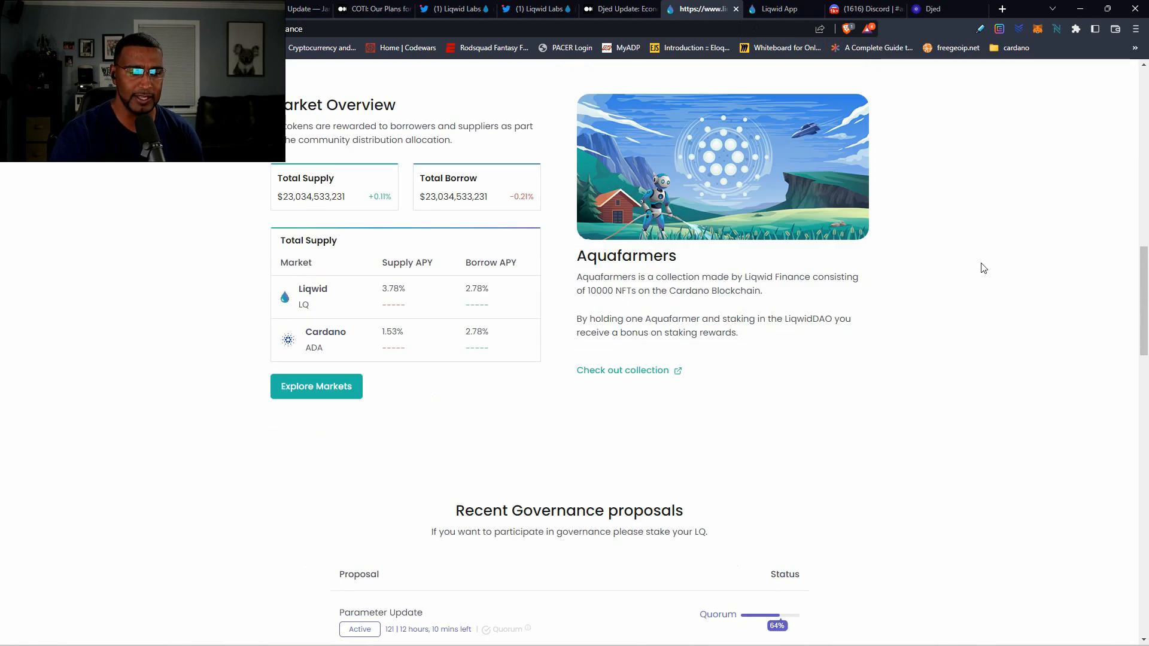
pyautogui.scroll(-3)
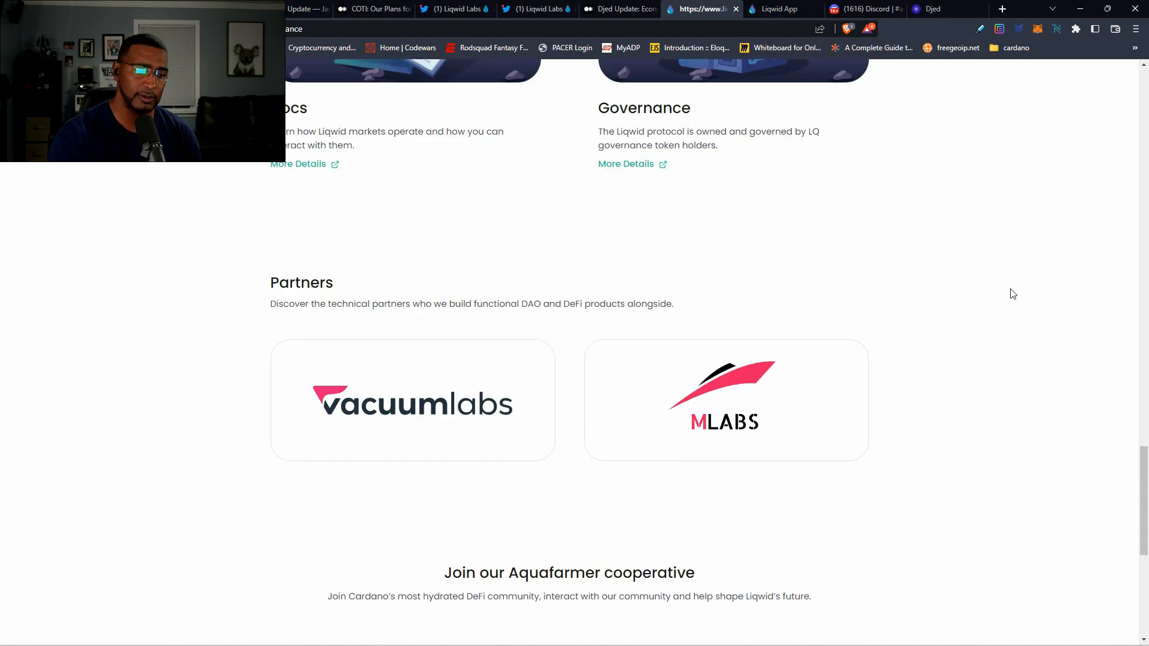
pyautogui.moveTo(957, 419)
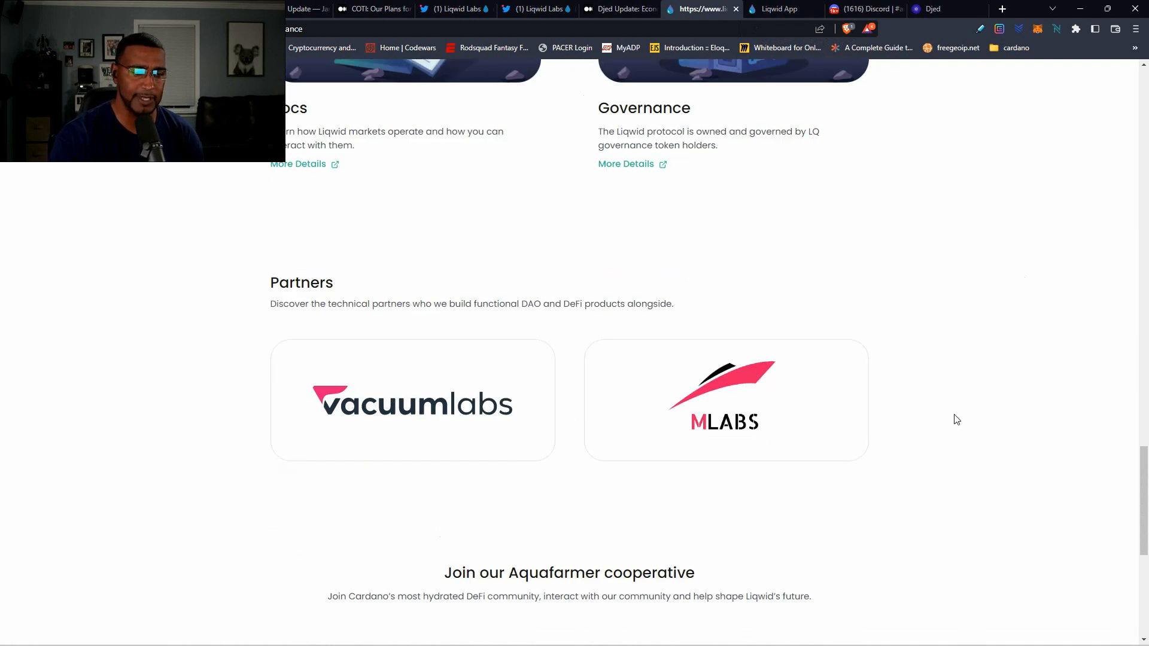
pyautogui.scroll(-3)
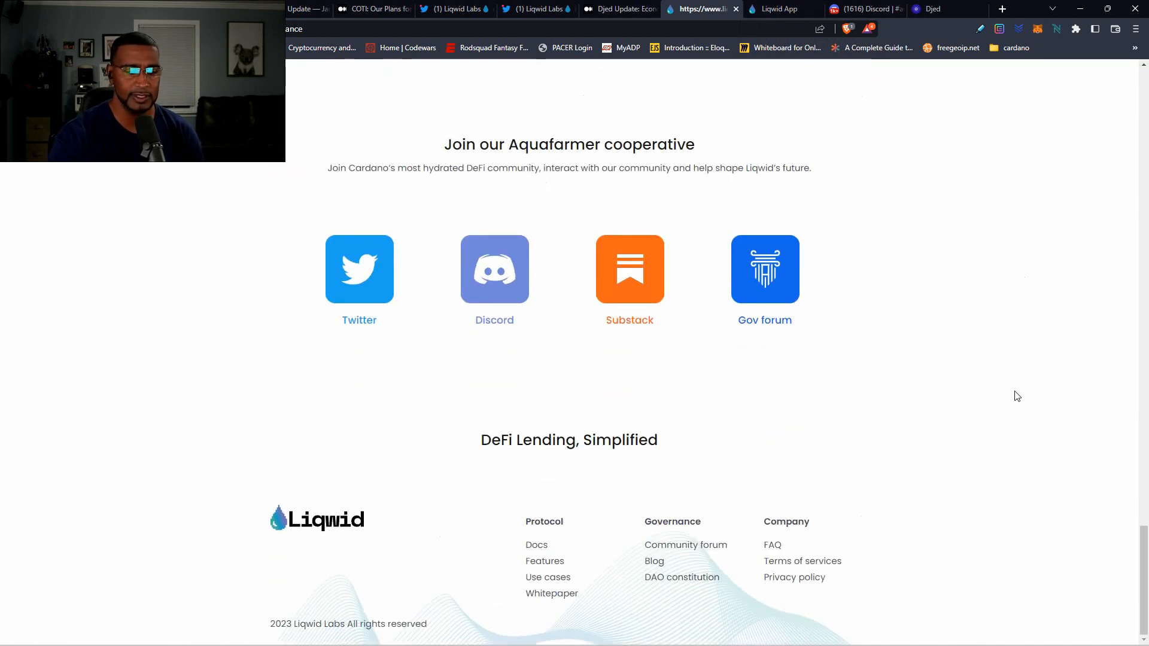
pyautogui.click(780, 8)
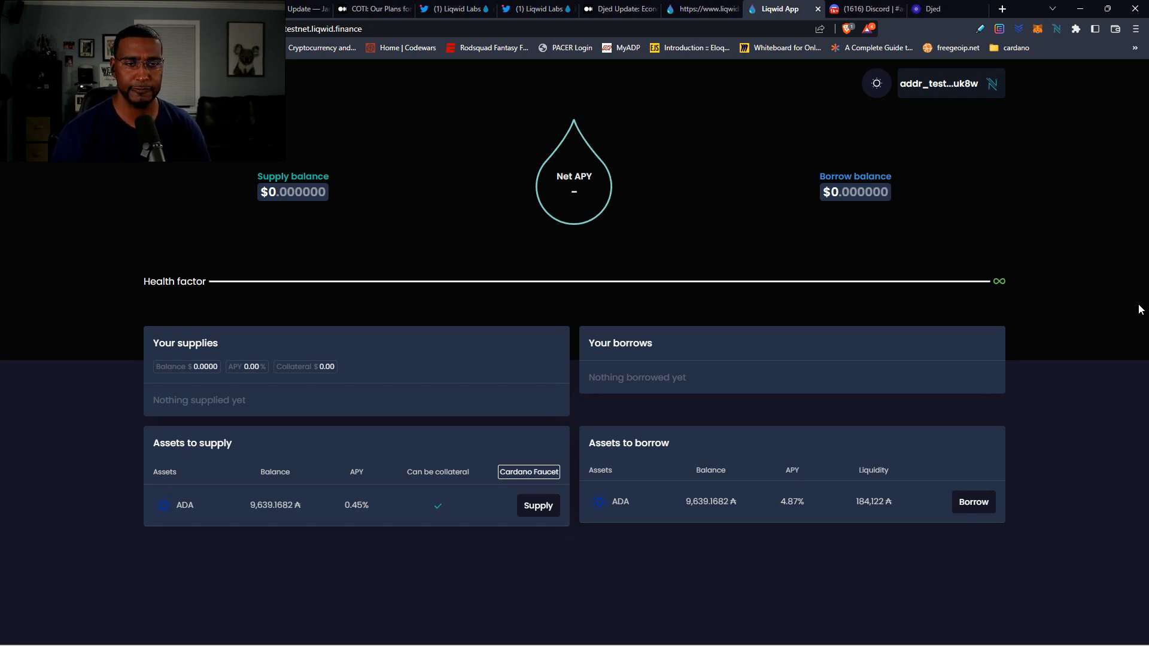
# - Check the wallet connection options without changing wallet and start supplying test ADA
pyautogui.click(938, 82)
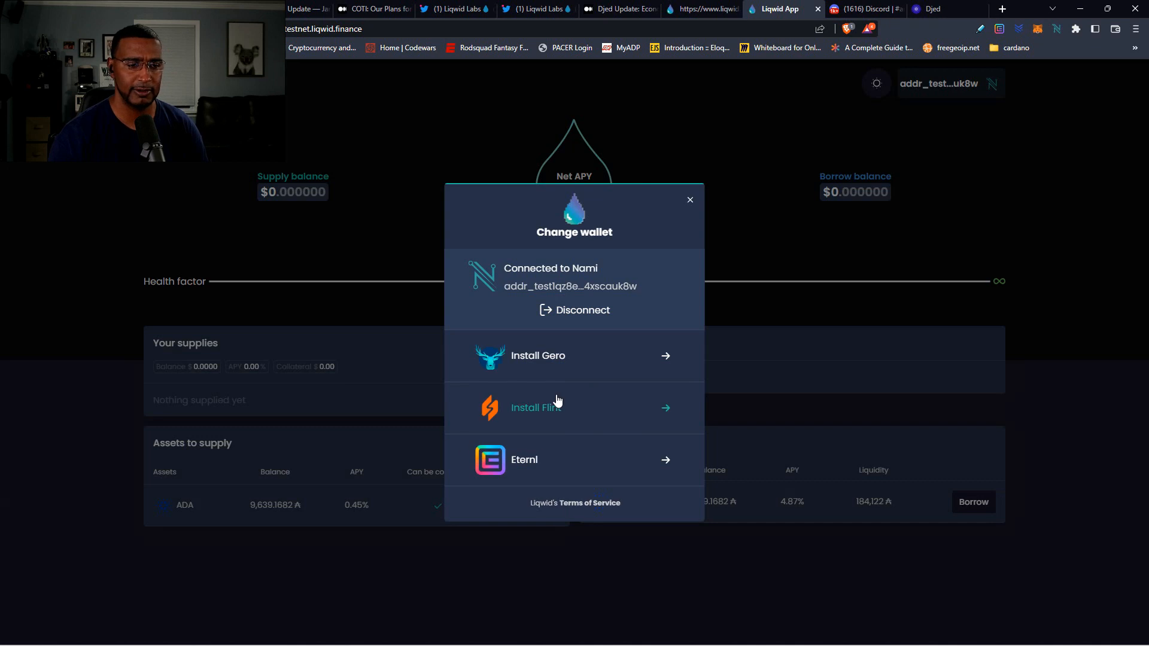
pyautogui.moveTo(582, 476)
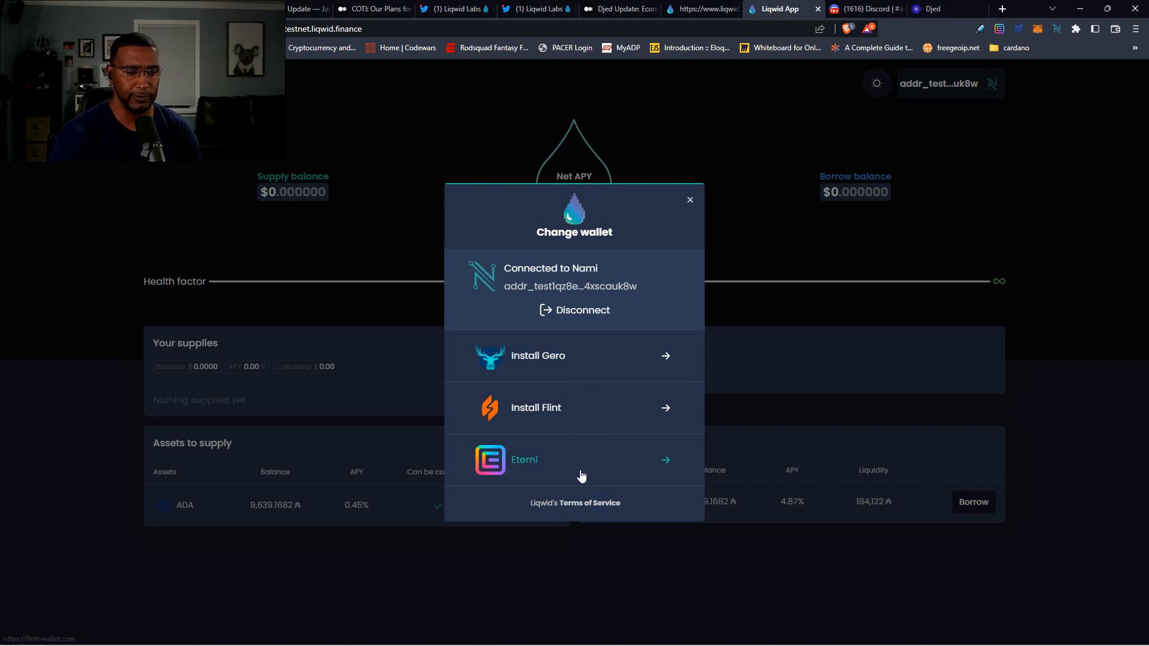
pyautogui.moveTo(779, 237)
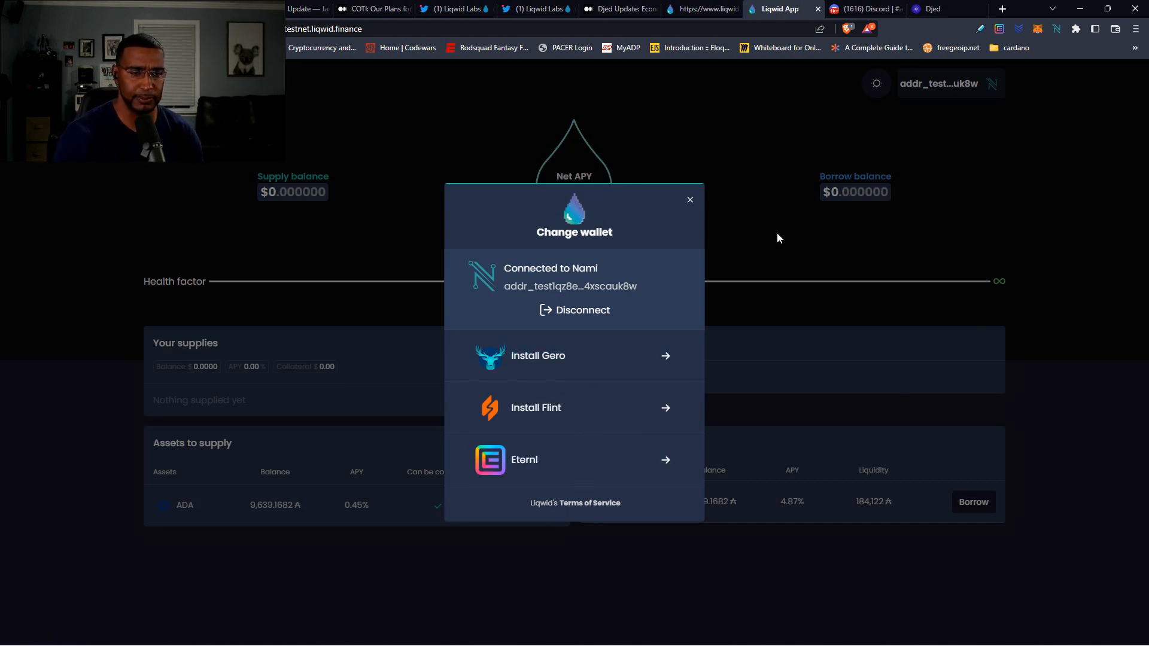
pyautogui.click(689, 200)
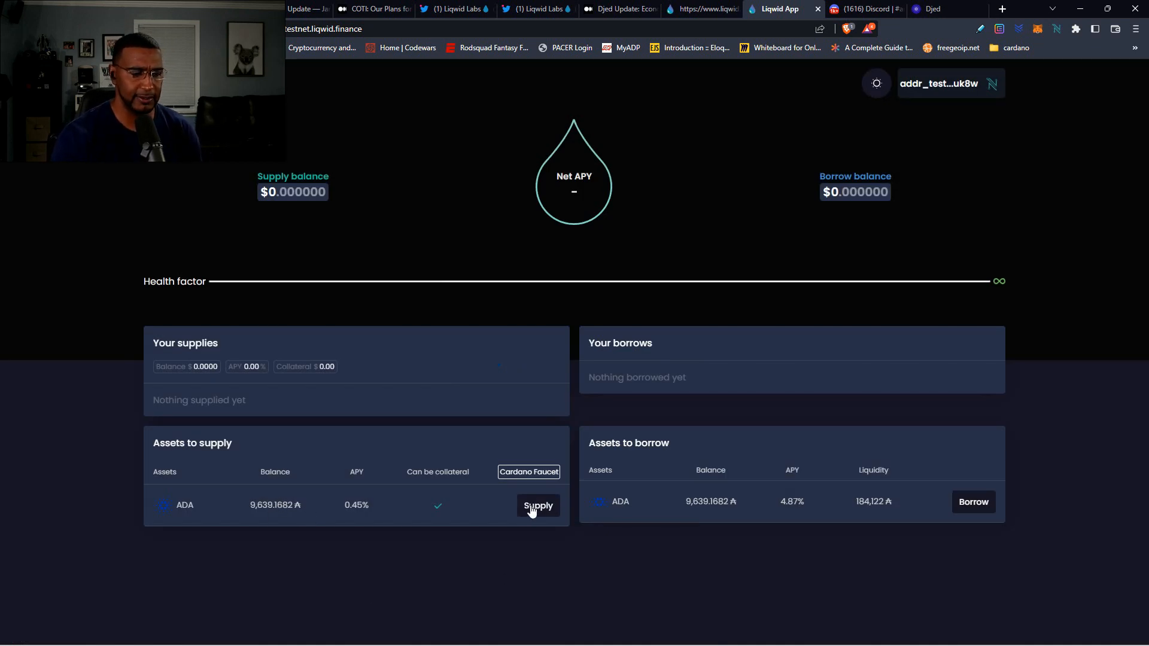
pyautogui.click(537, 505)
pyautogui.write('1000')
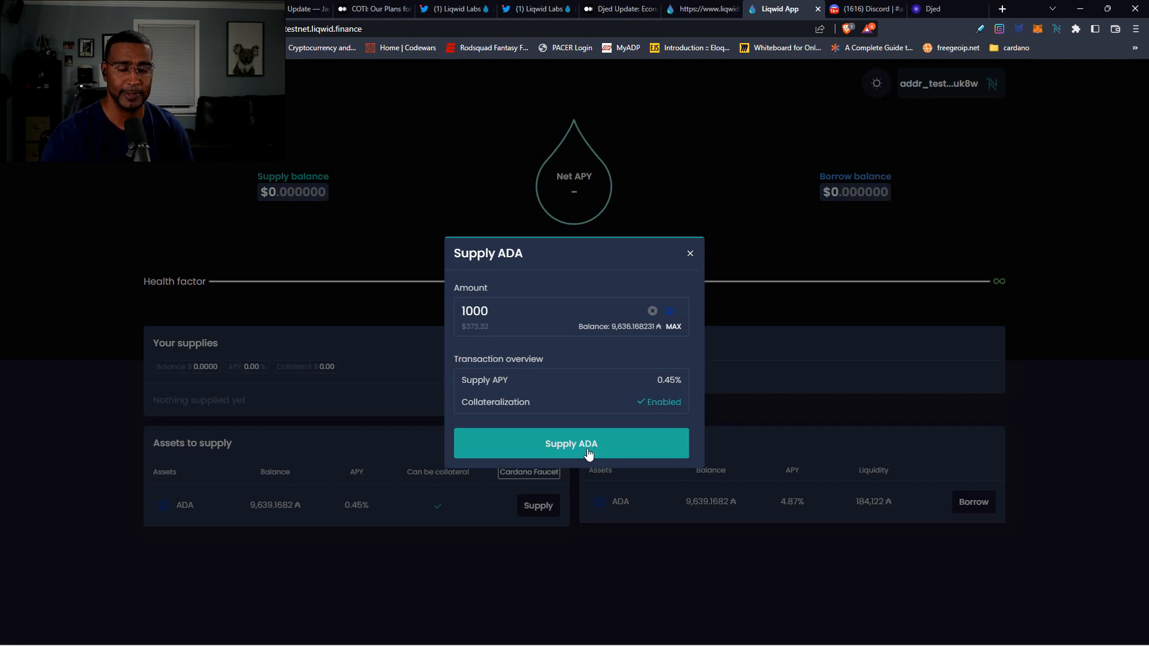
# - Submit a 1000 ADA supply, then supply again confirming 2000 ADA
pyautogui.click(571, 443)
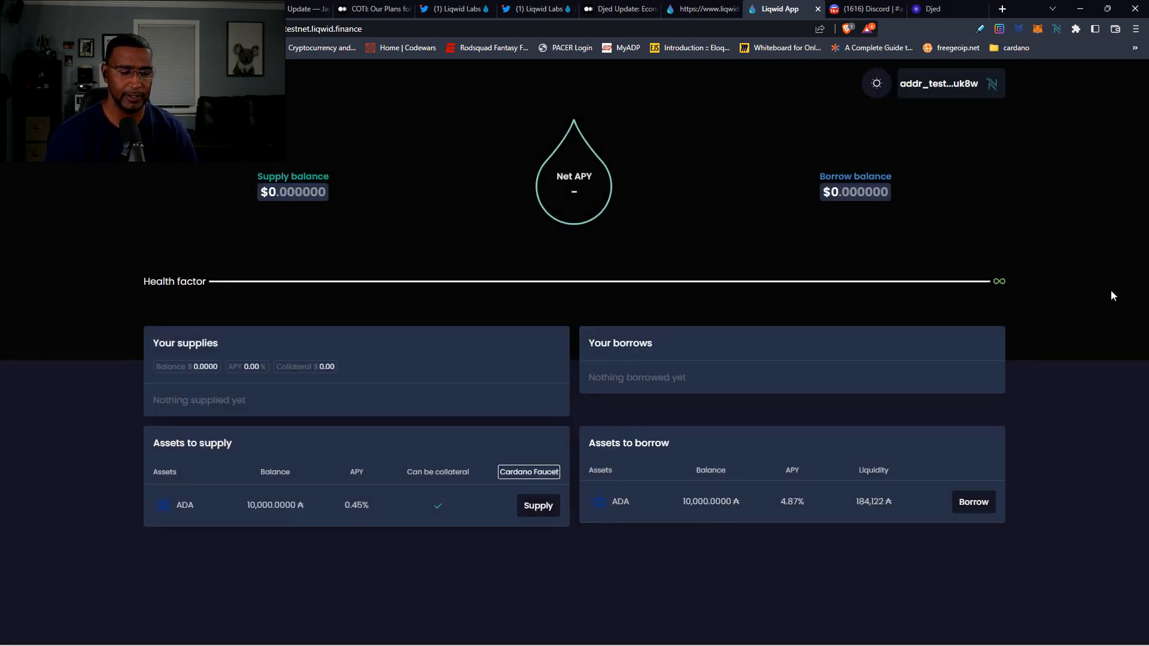
pyautogui.moveTo(730, 389)
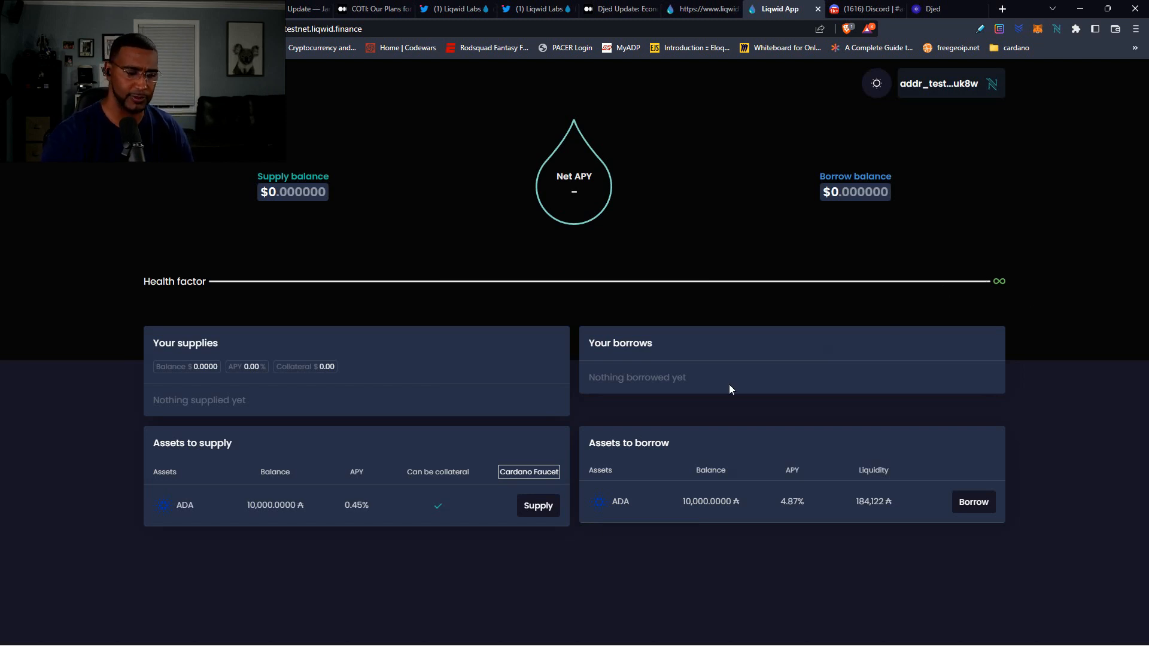
pyautogui.click(537, 505)
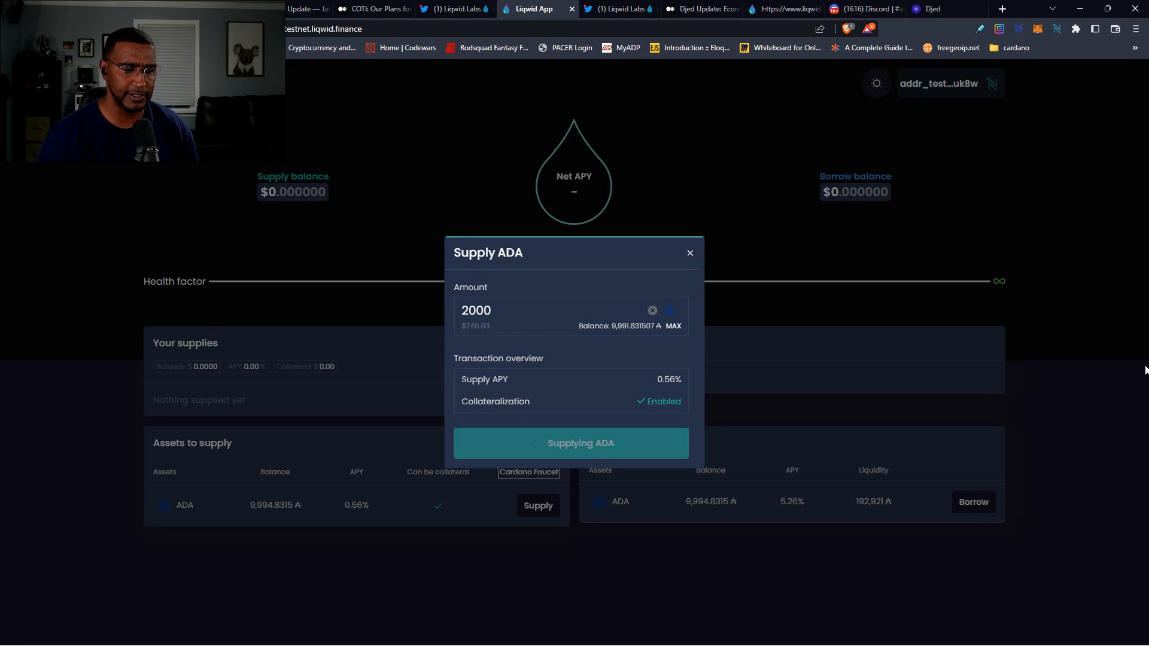
pyautogui.click(571, 443)
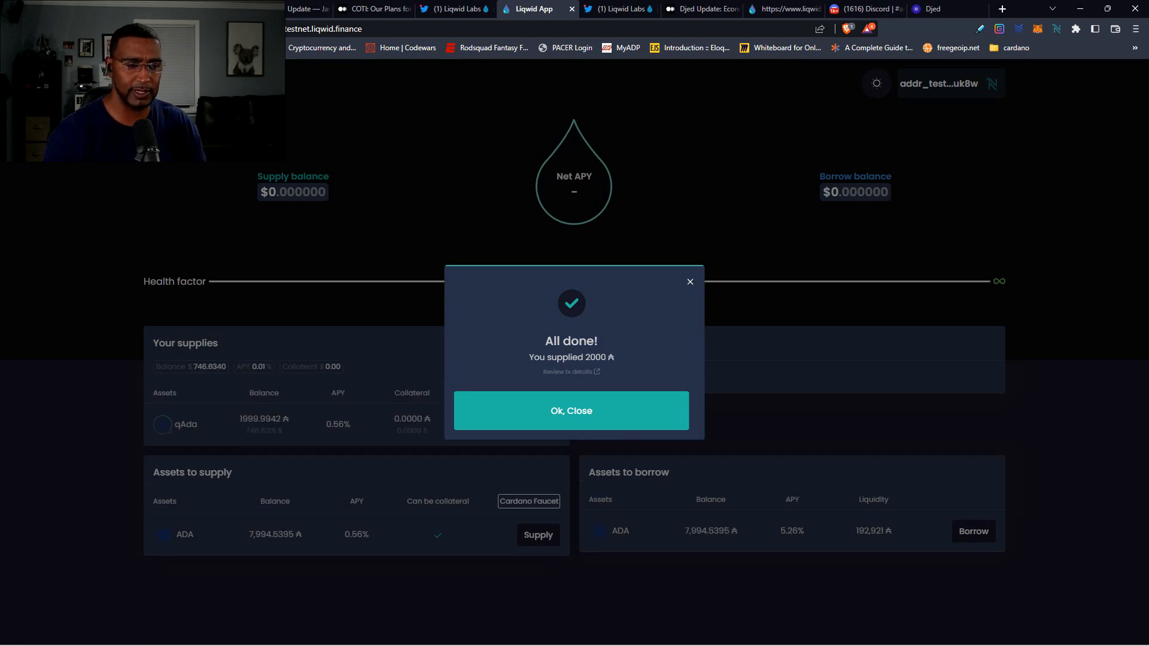
# - Dismiss the success dialog and check the qAda supply position and the Assets to supply table
pyautogui.click(571, 410)
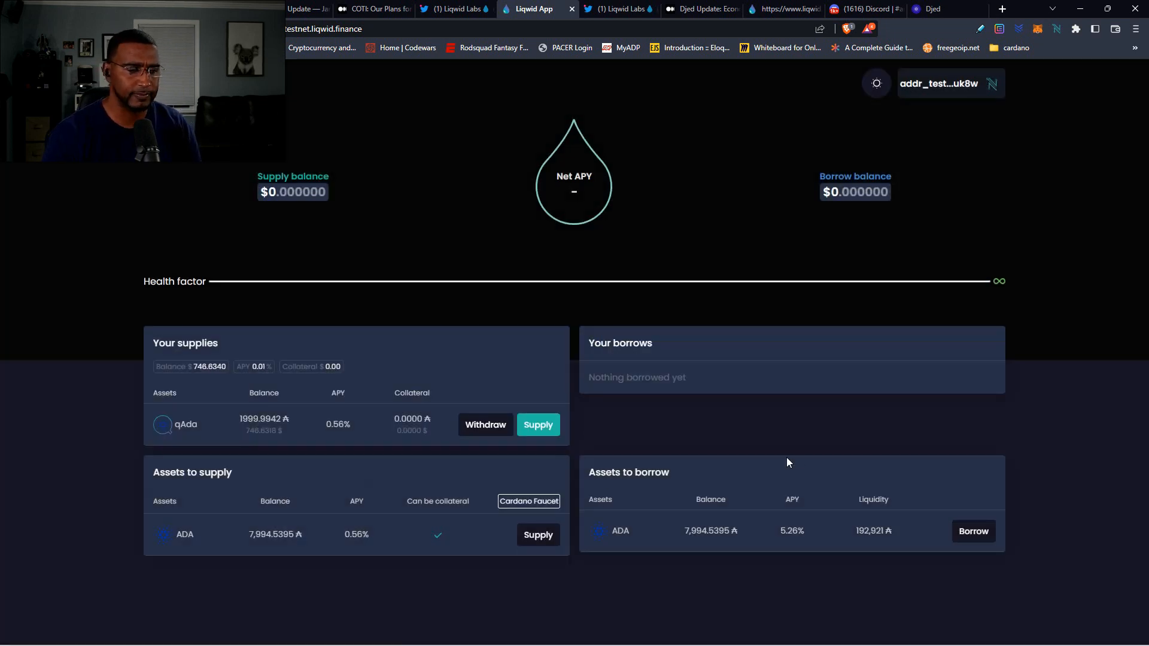
pyautogui.moveTo(392, 455)
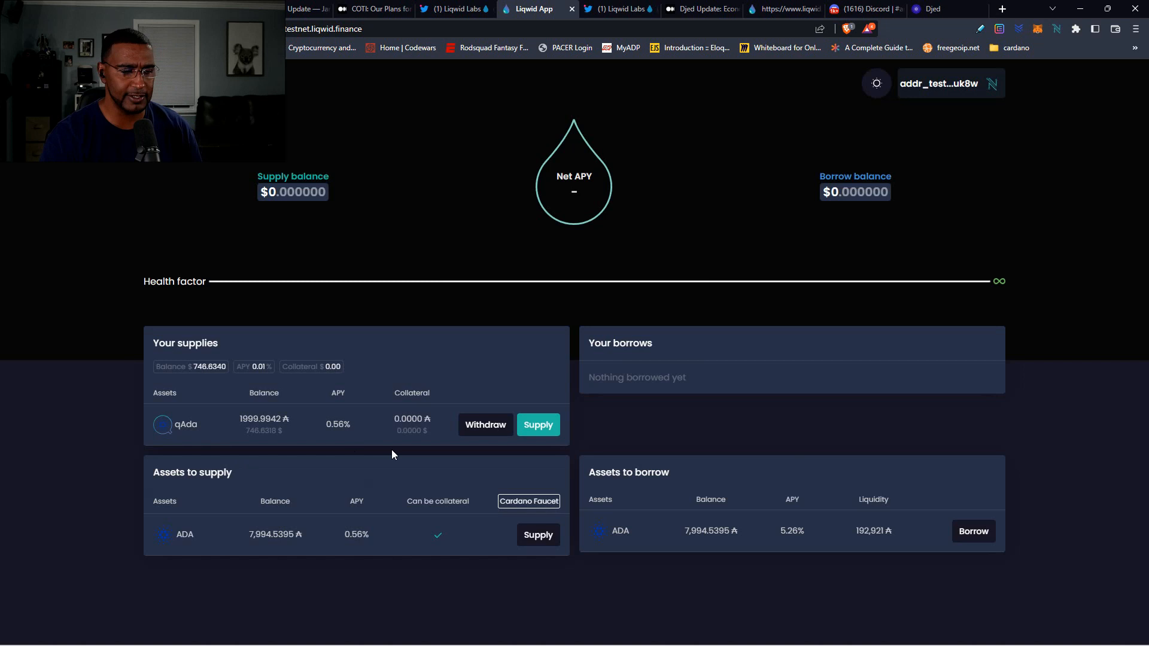
pyautogui.moveTo(809, 632)
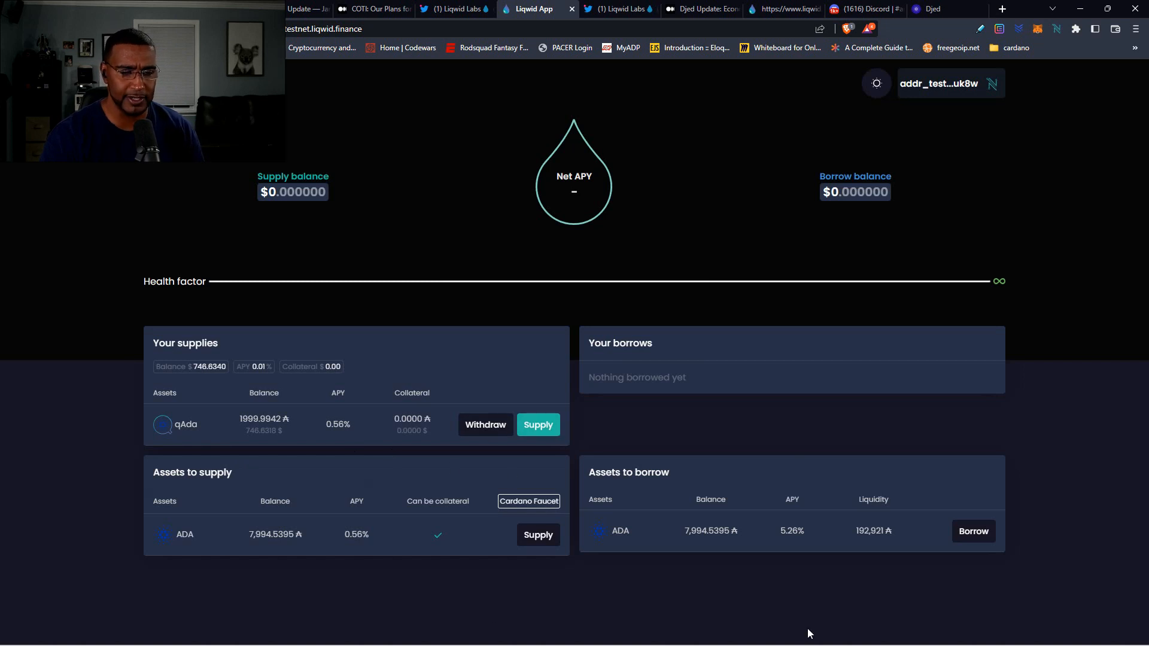
pyautogui.click(537, 534)
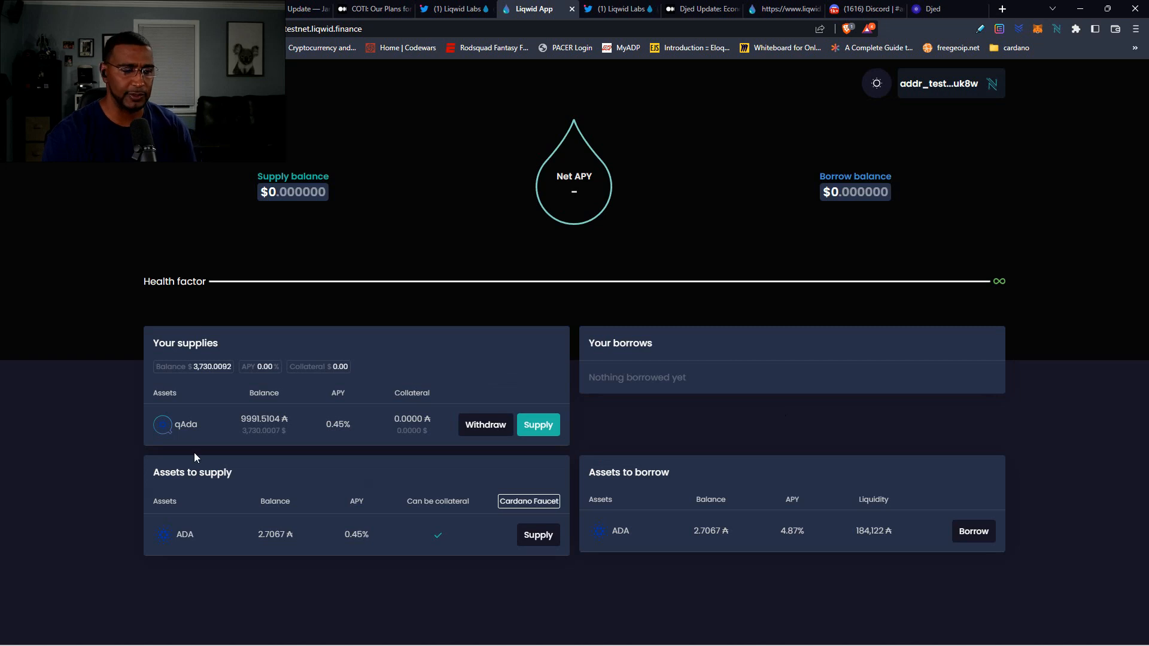
pyautogui.moveTo(252, 424)
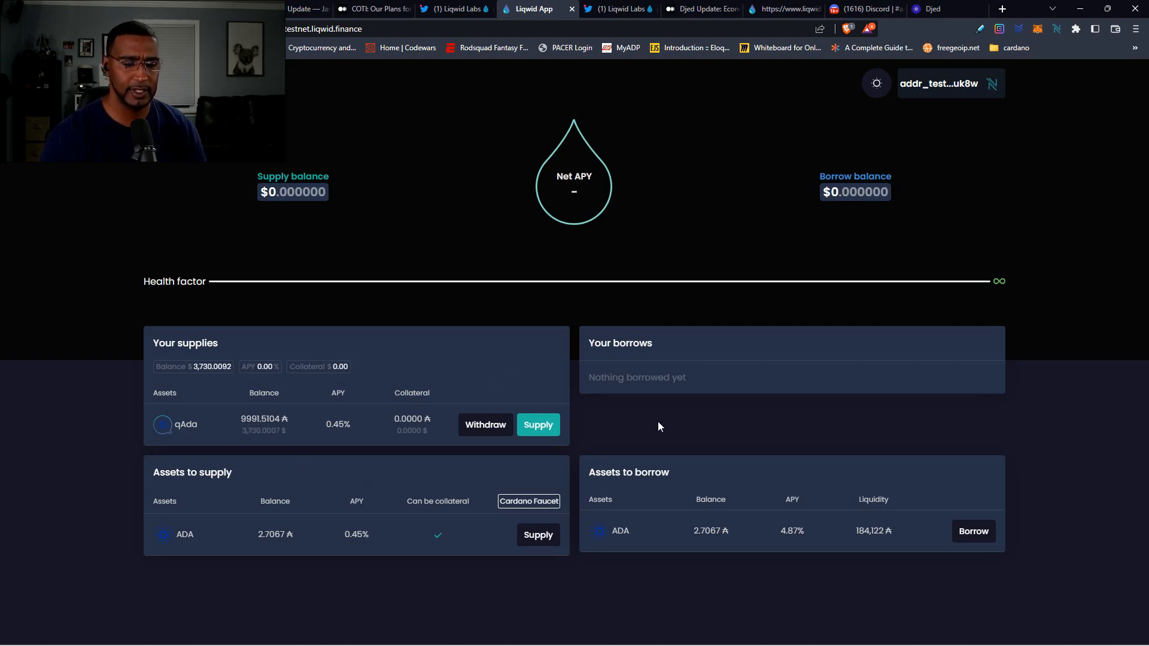
pyautogui.click(972, 532)
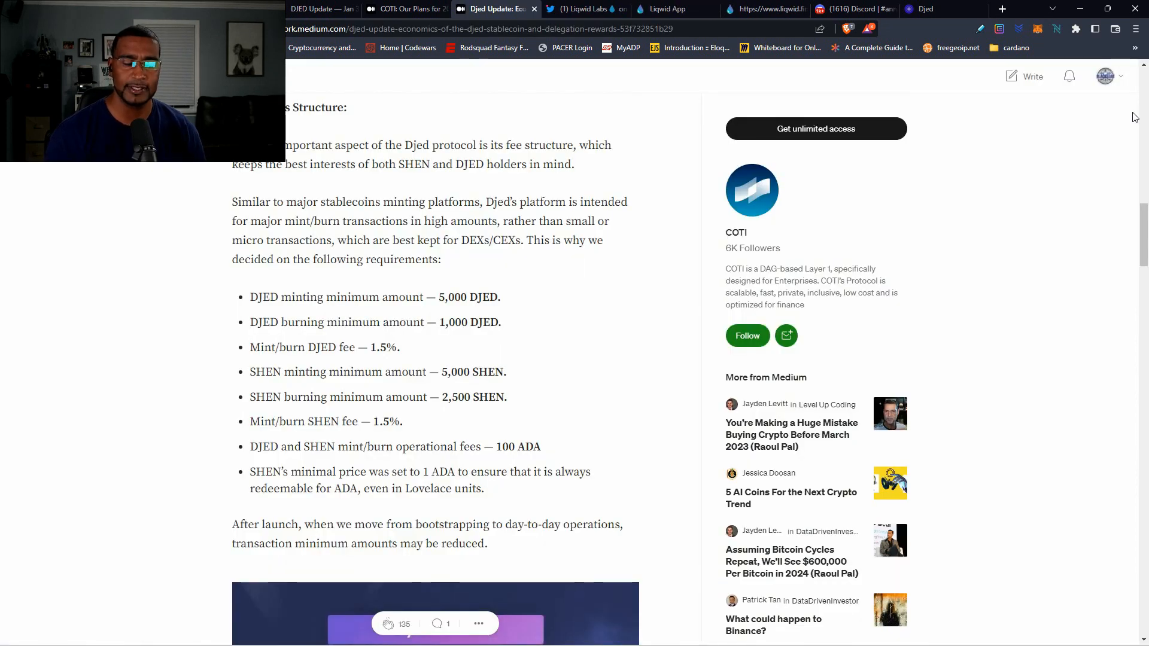
pyautogui.moveTo(157, 309)
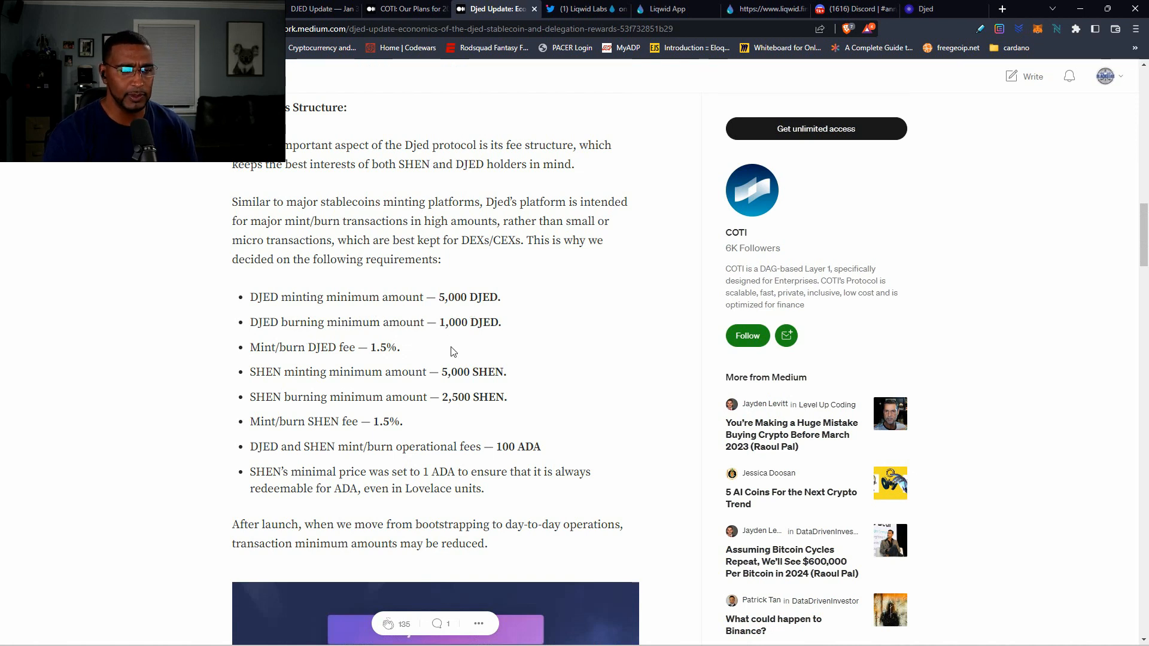
pyautogui.moveTo(381, 370)
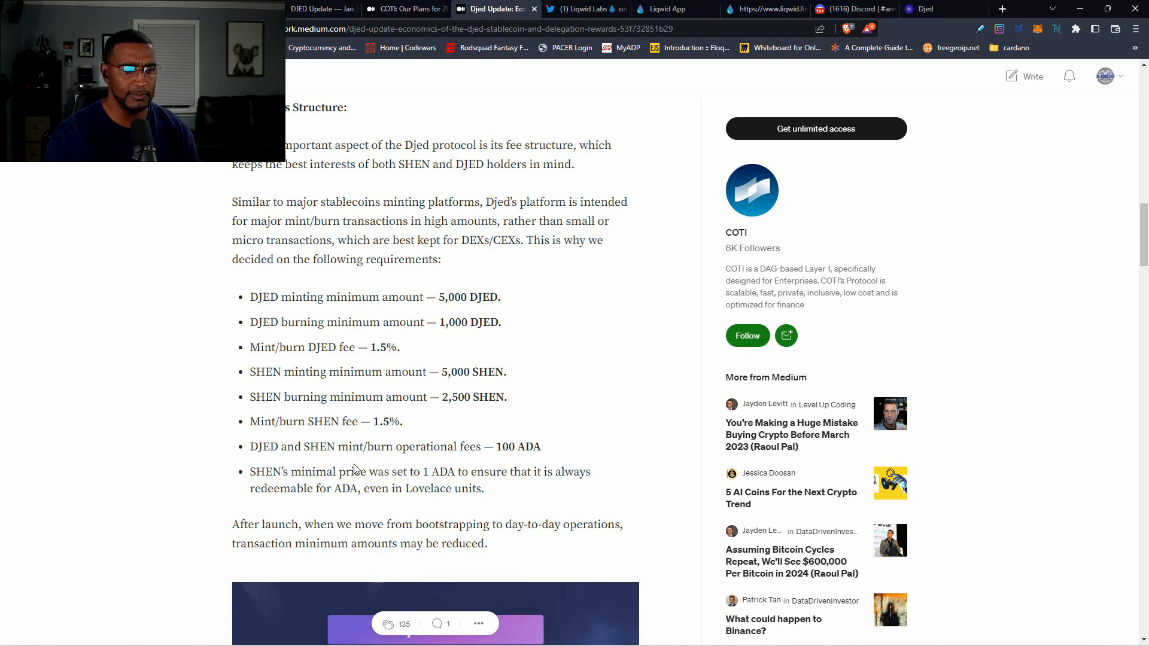
pyautogui.moveTo(518, 460)
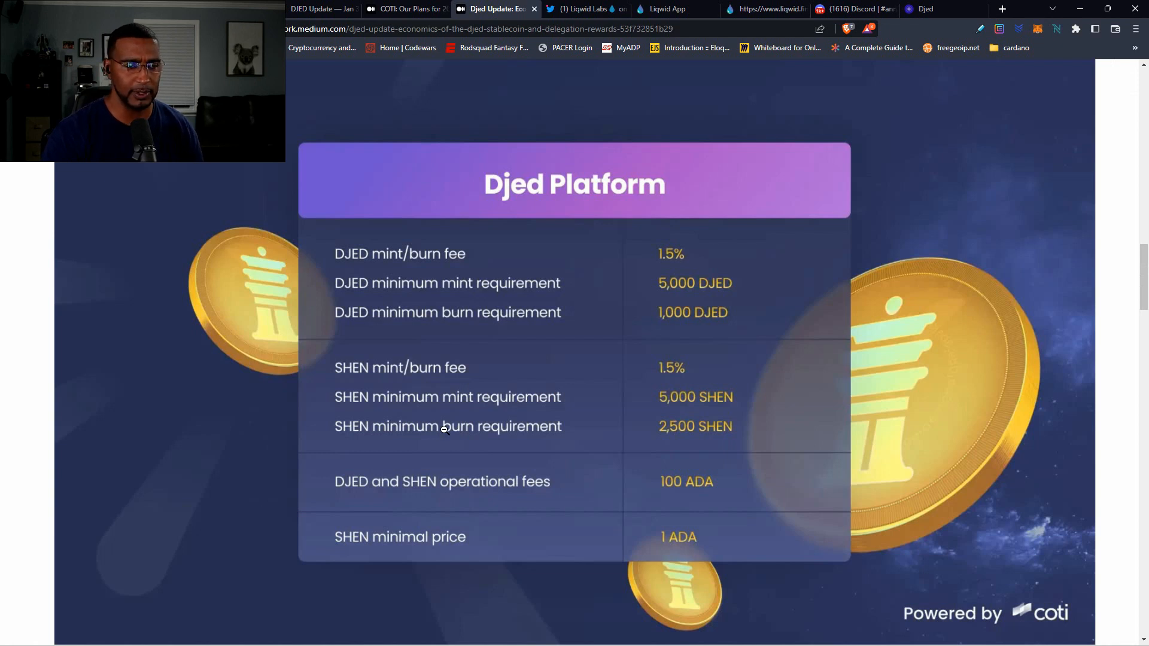
pyautogui.moveTo(399, 326)
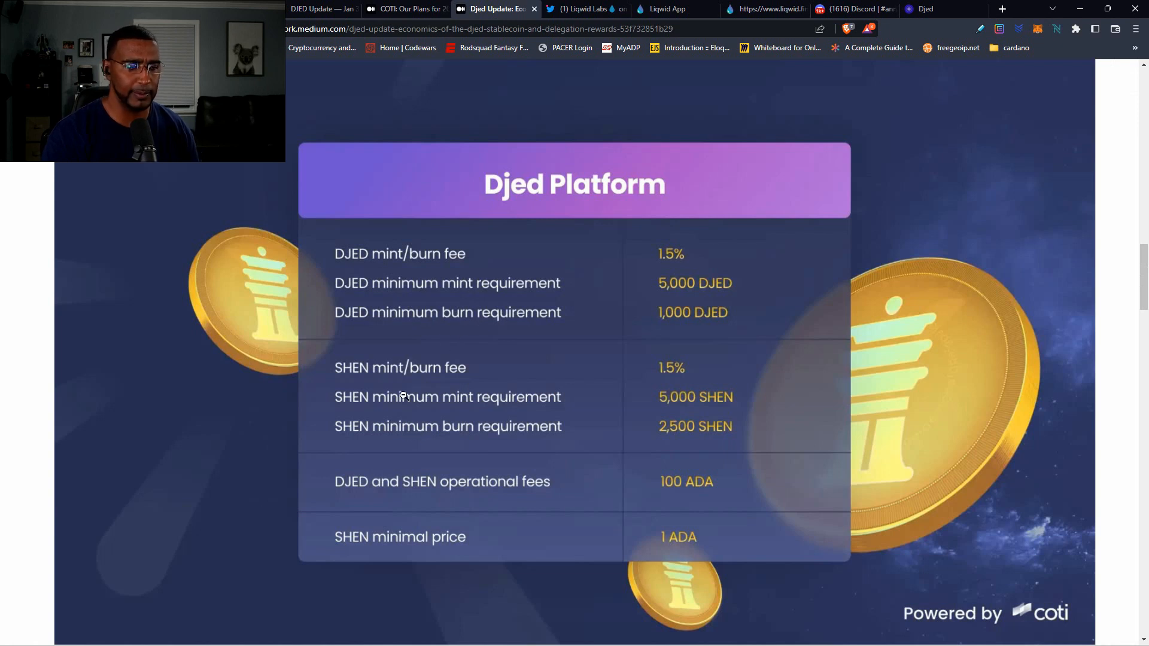
# - Scroll past the Djed fee list and platform fee table graphic into the delegation rewards section
pyautogui.scroll(-3)
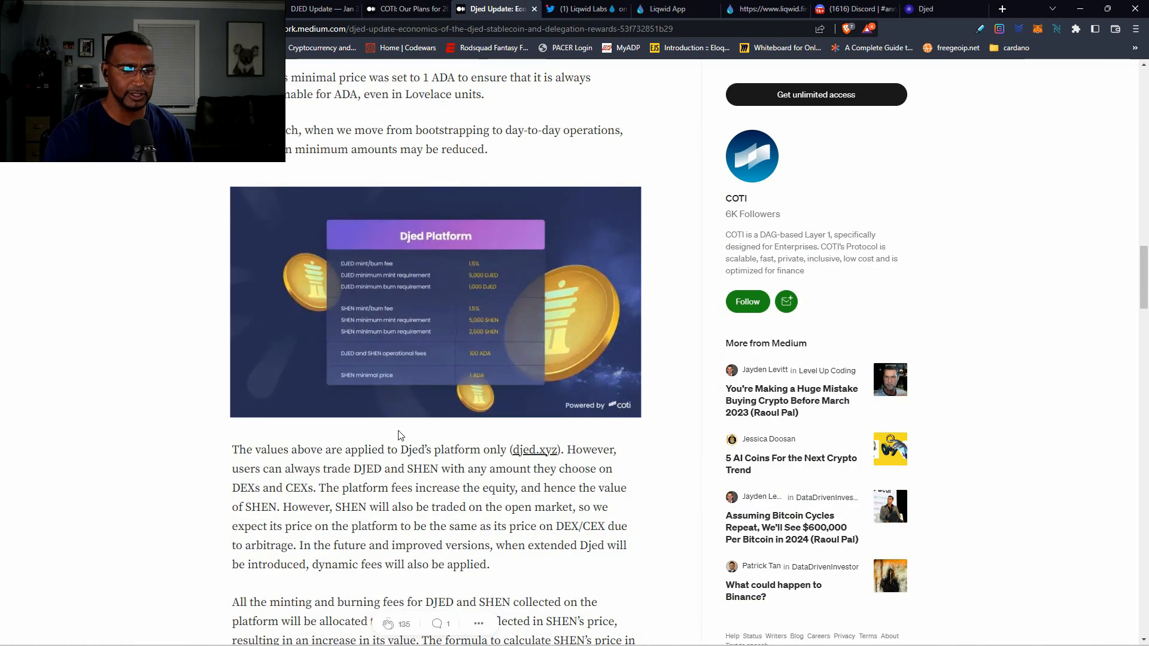
pyautogui.scroll(-3)
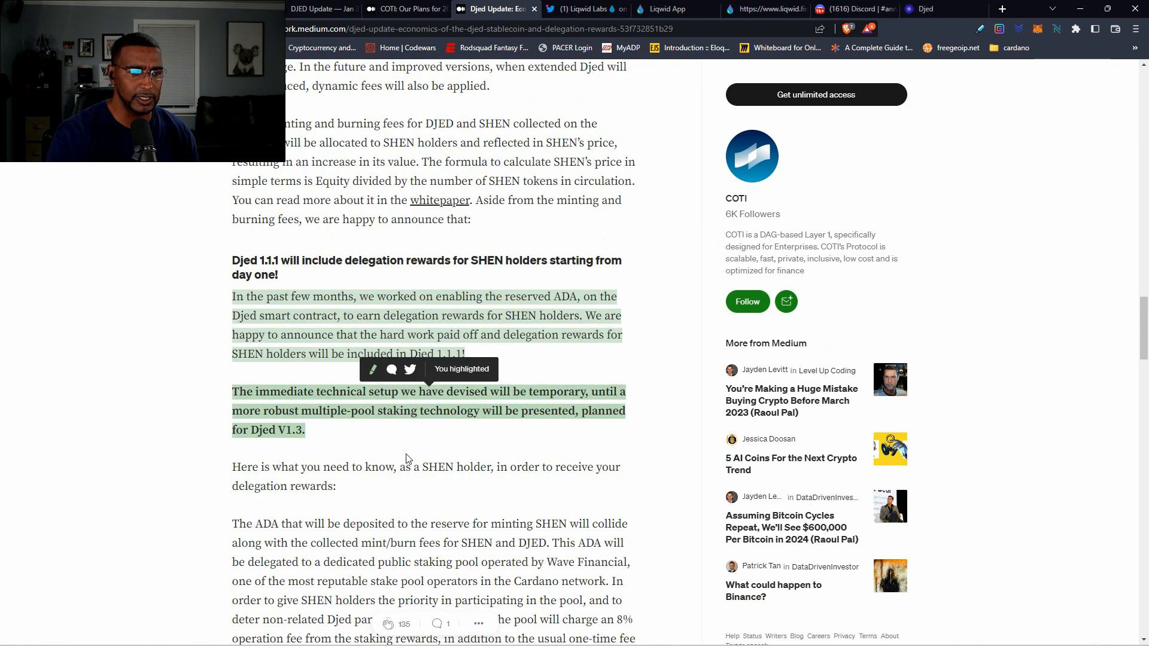
# - Scroll through the delegation rewards distribution details to the SHEN holders rewards checker graphic
pyautogui.scroll(-3)
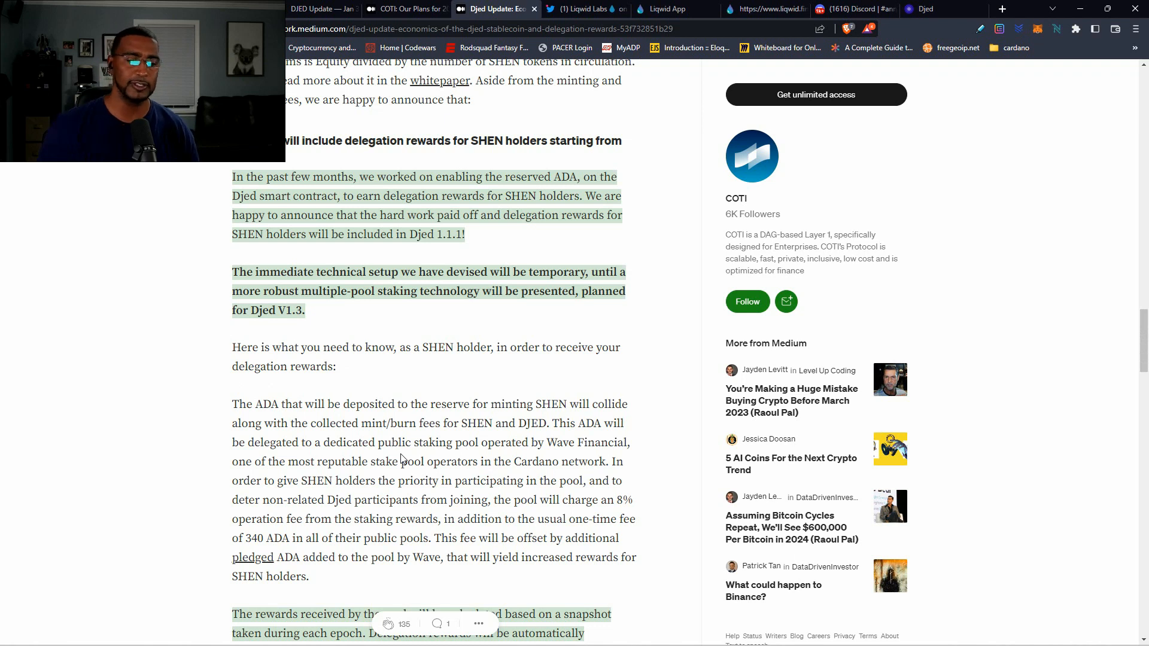
pyautogui.scroll(-3)
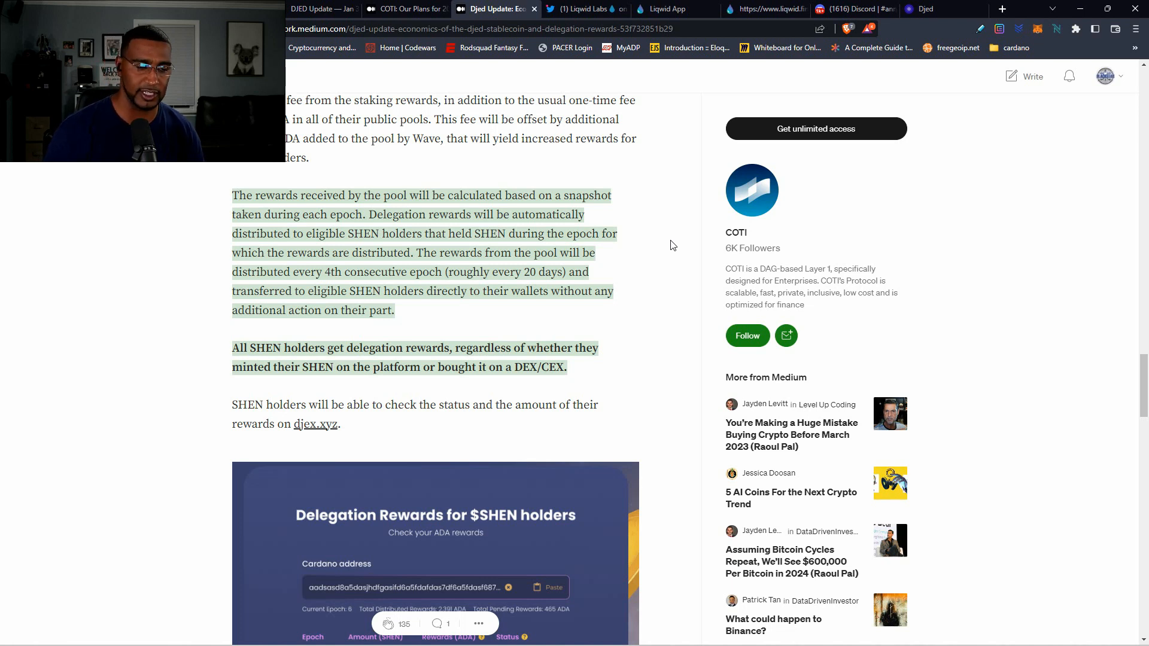
# - Enlarge the Delegation Rewards dashboard illustration, then switch to the Djed Mint & Burn DJED page
pyautogui.click(435, 549)
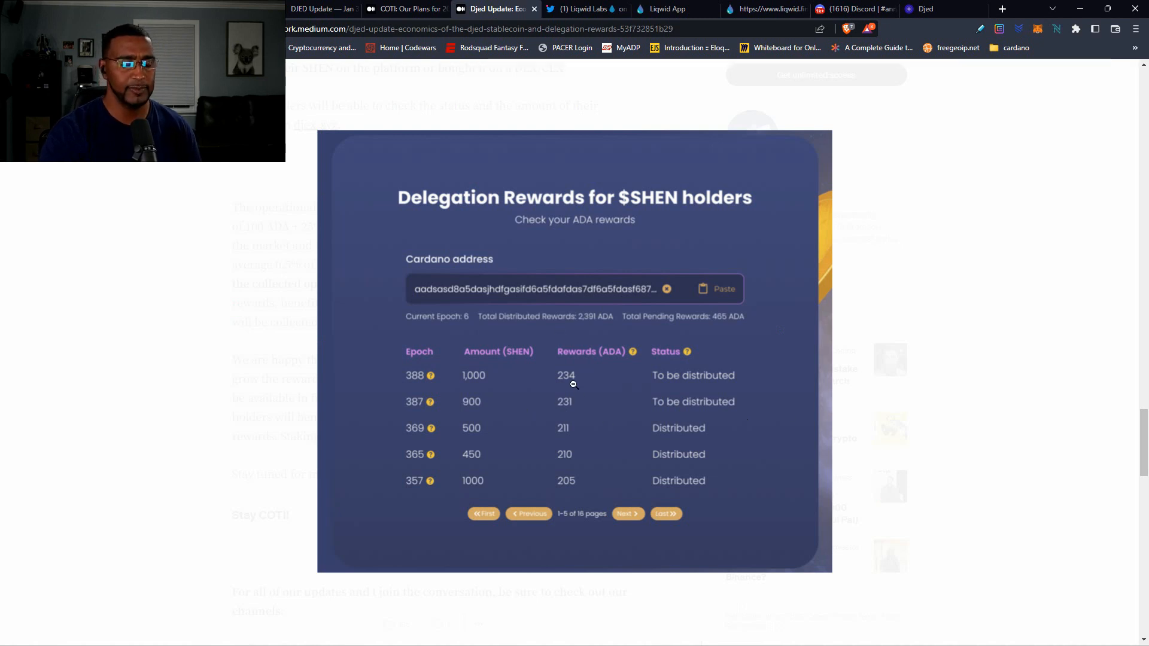
pyautogui.moveTo(498, 473)
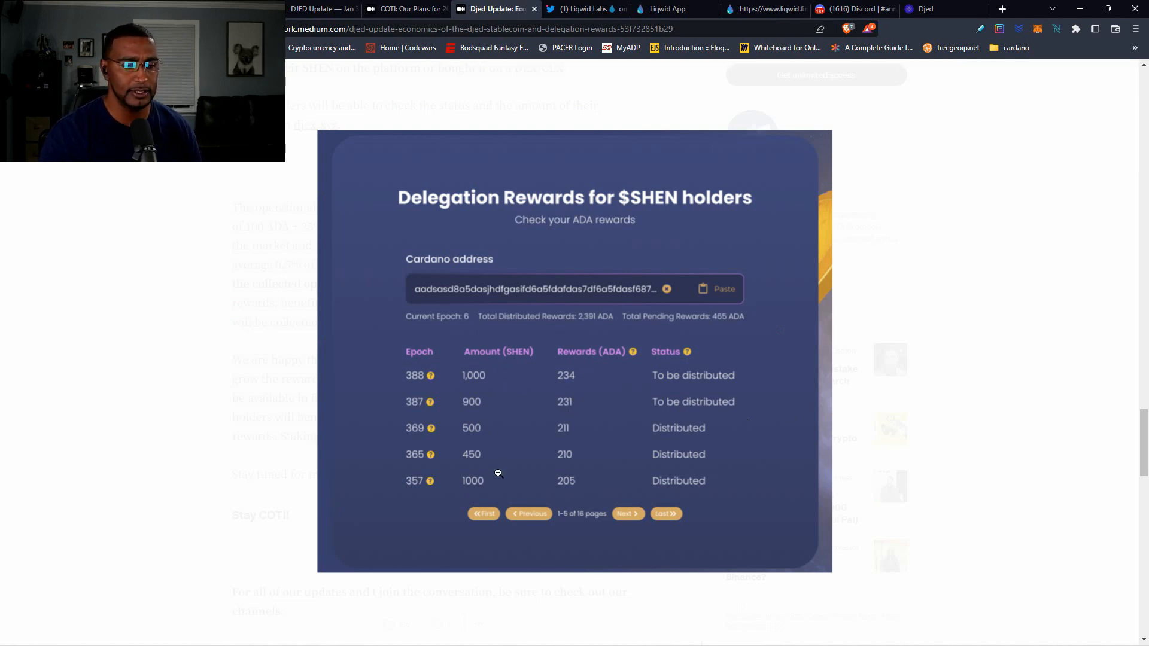
pyautogui.moveTo(583, 504)
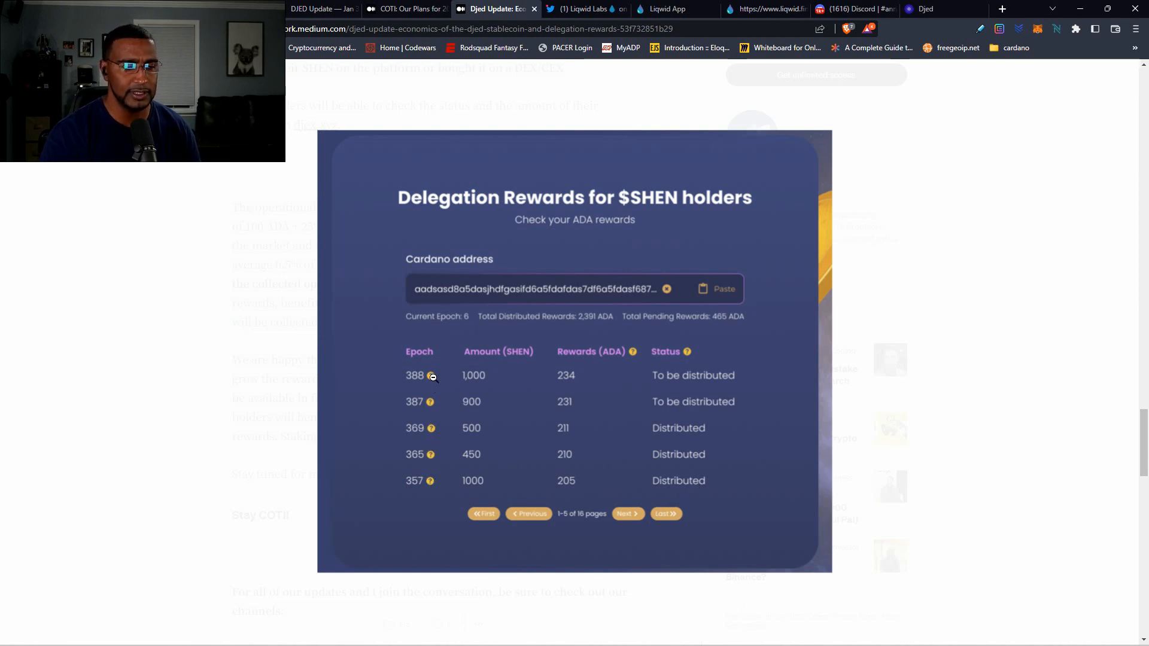
pyautogui.moveTo(500, 465)
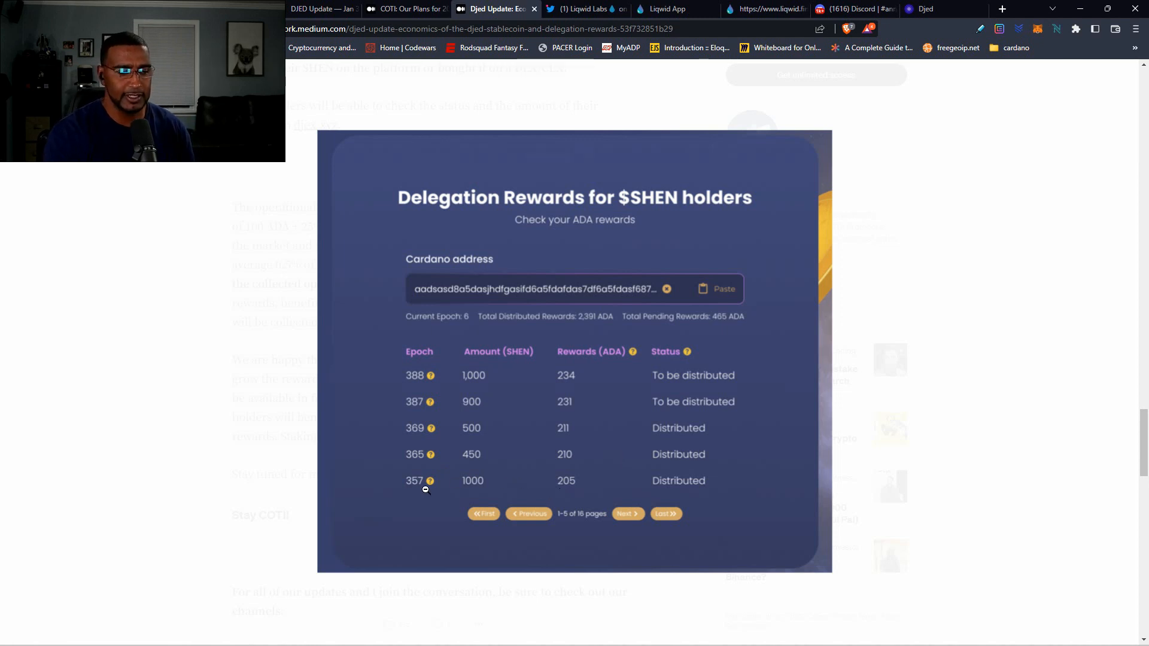
pyautogui.moveTo(416, 469)
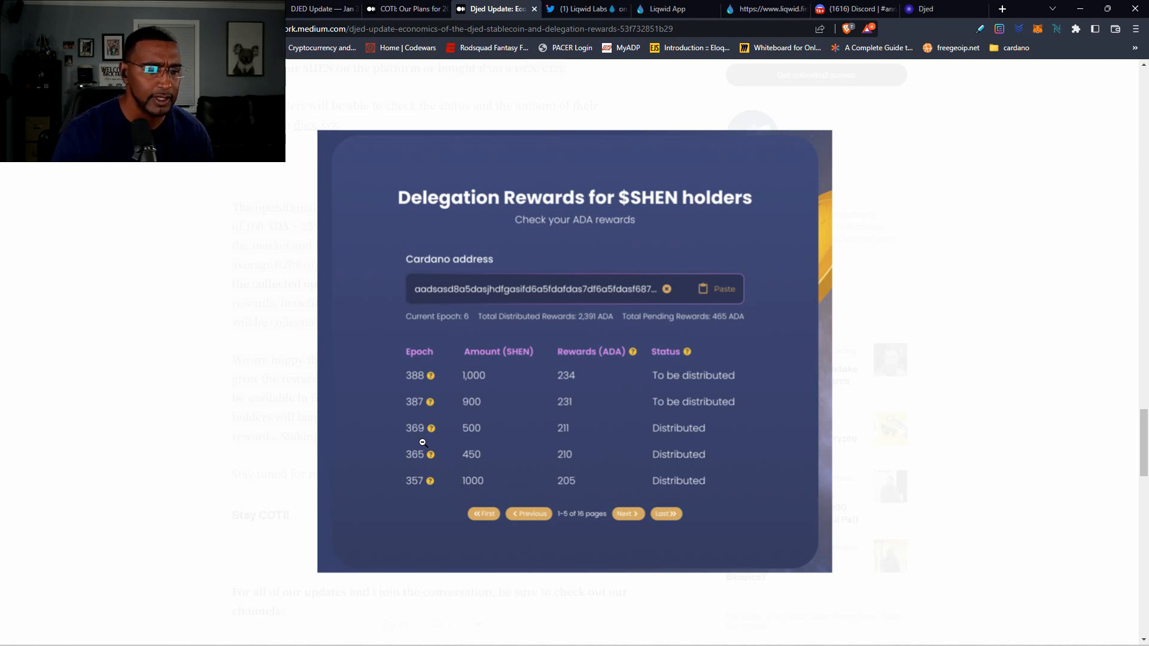
pyautogui.moveTo(433, 454)
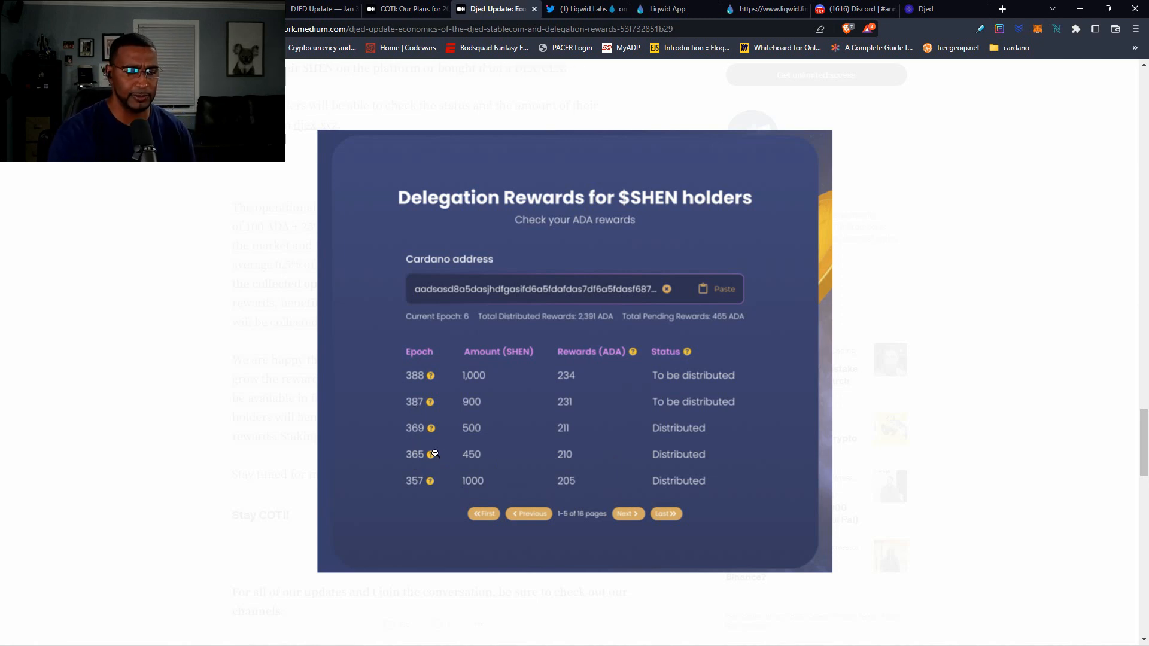
pyautogui.moveTo(407, 437)
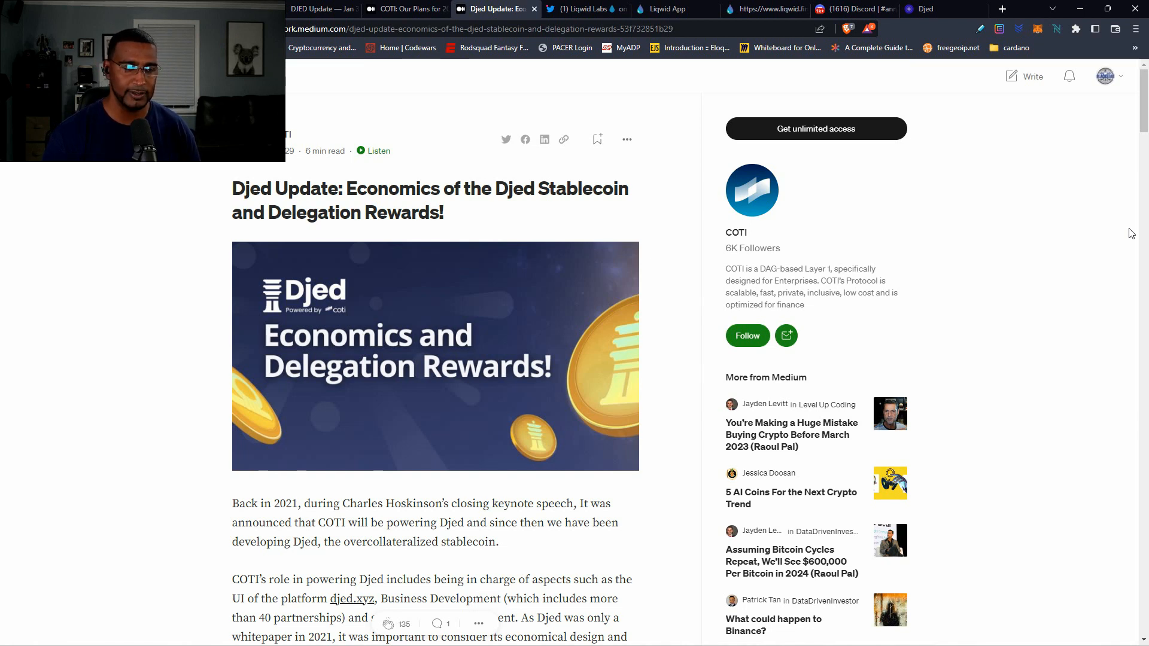
pyautogui.click(938, 9)
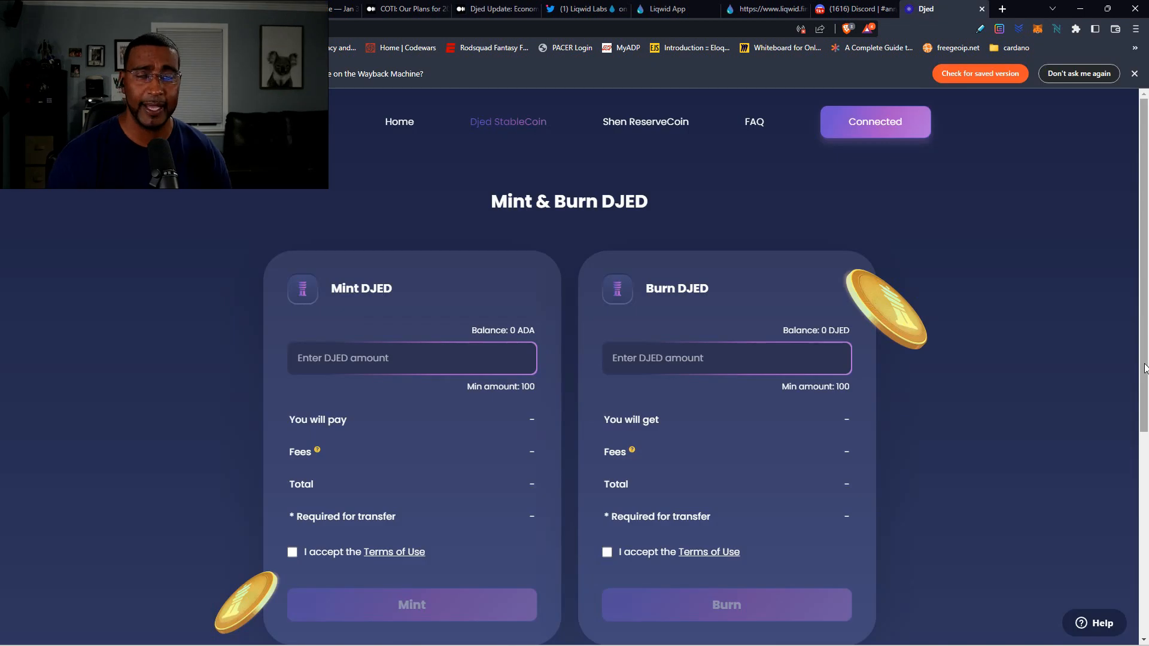